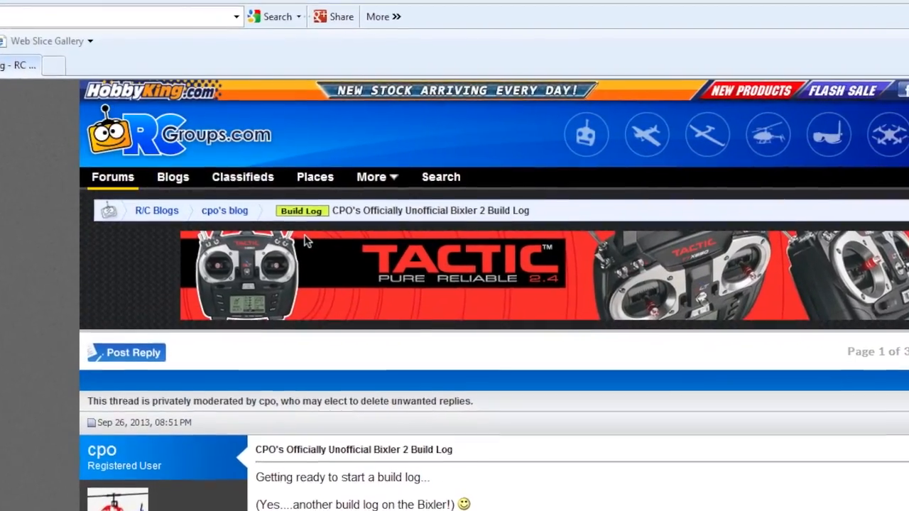
Scroll the RC Groups thread to cpo's Phoenix simulator post with the HobbyKing zip link.
scroll(down, 3)
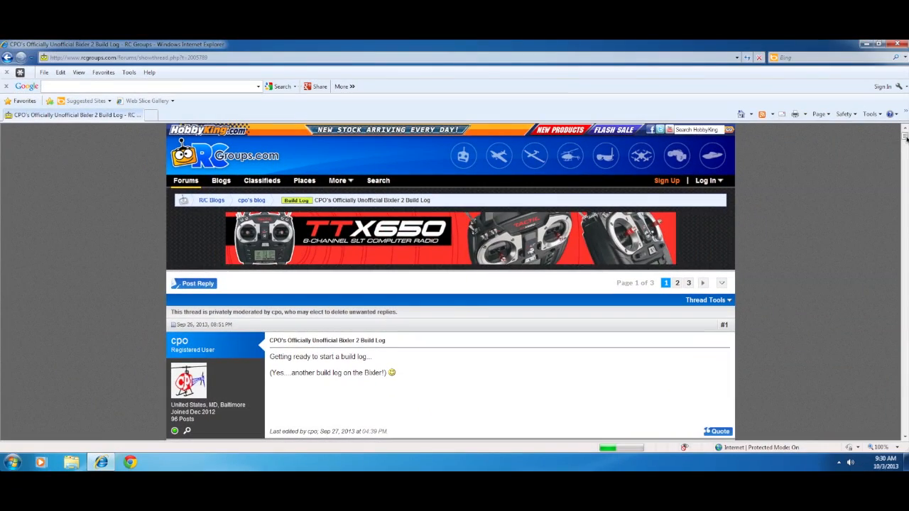
mouse_move(454, 259)
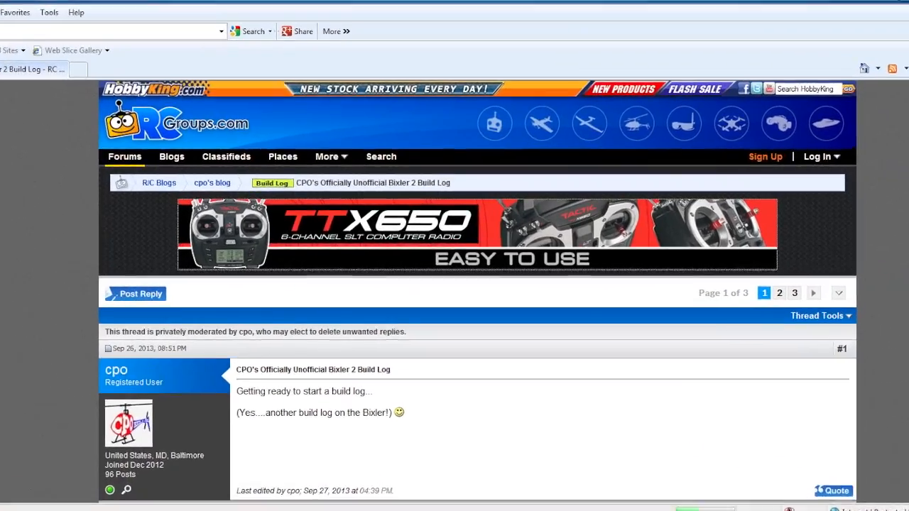
scroll(down, 3)
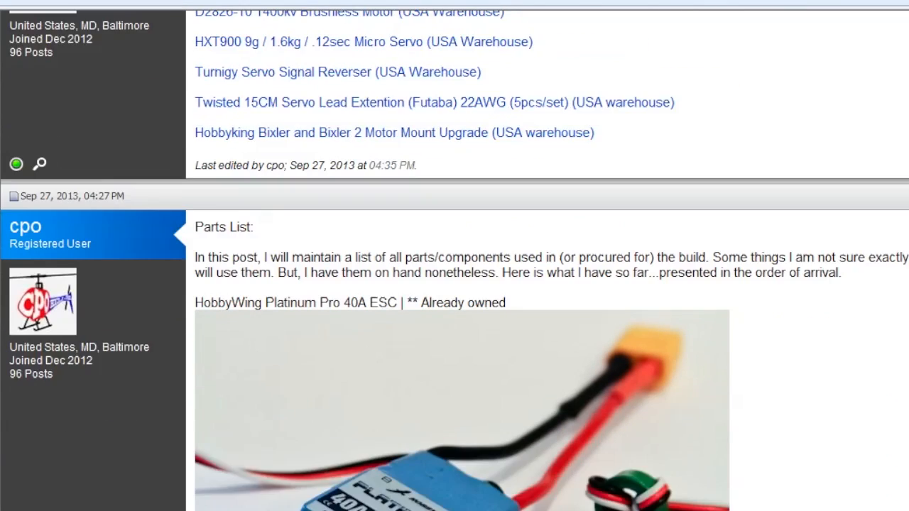
scroll(down, 3)
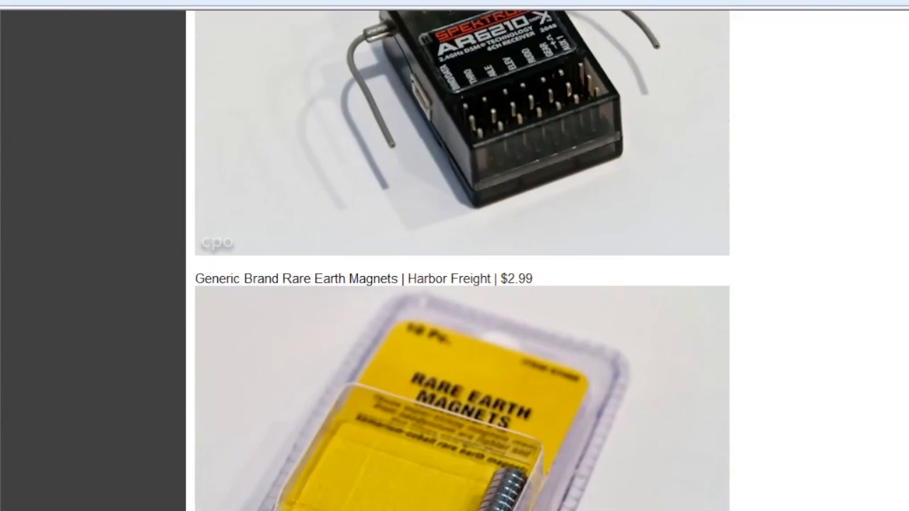
scroll(down, 3)
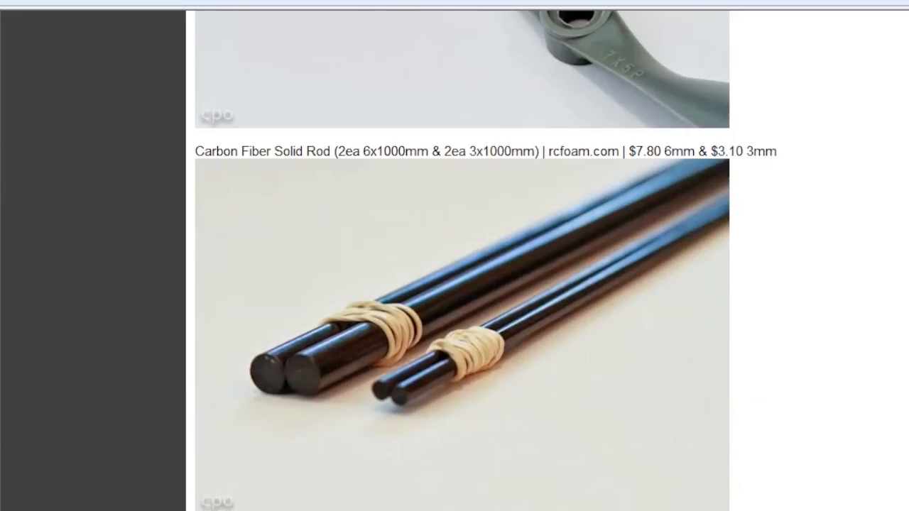
scroll(down, 3)
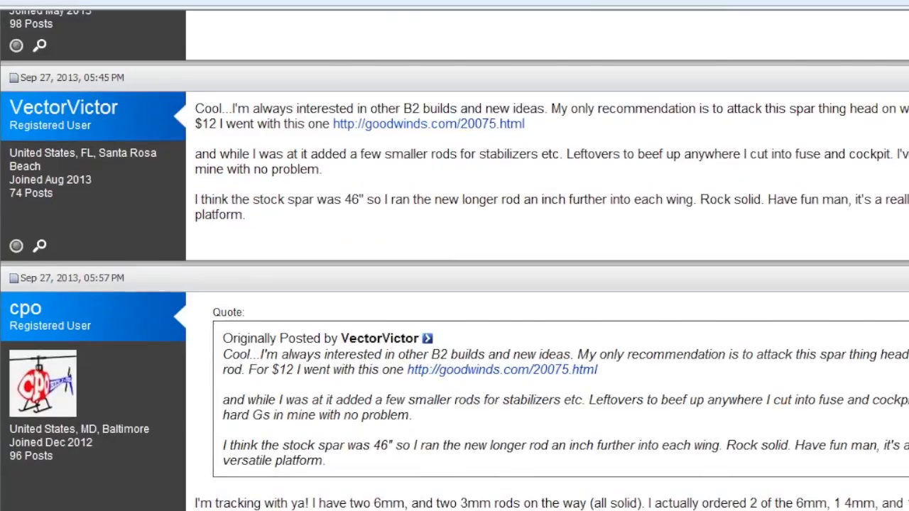
scroll(down, 3)
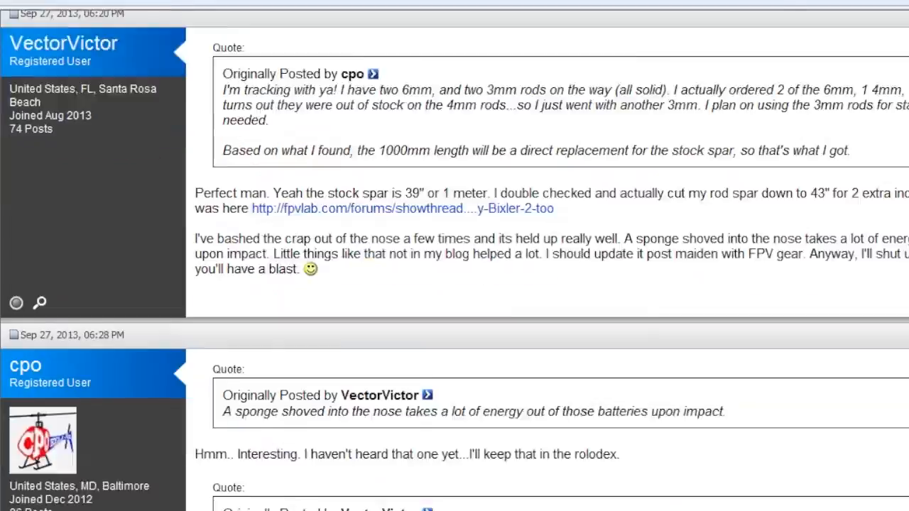
scroll(down, 3)
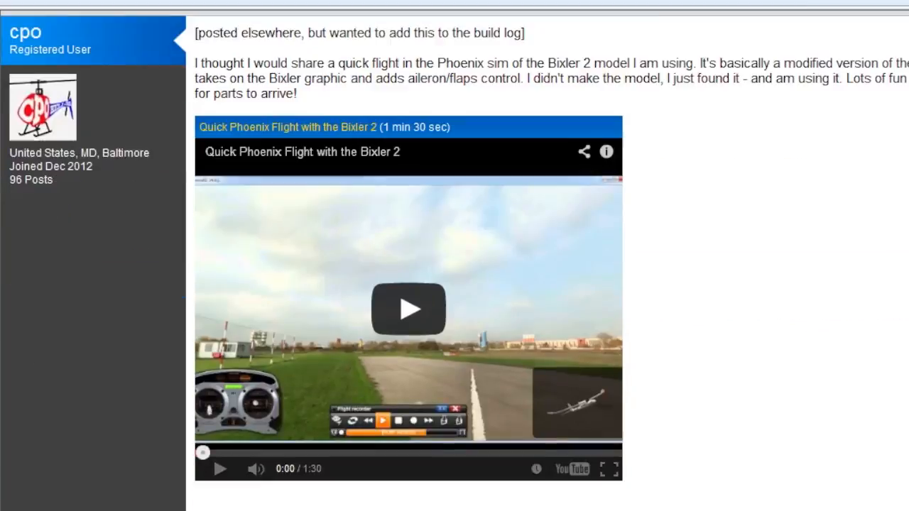
scroll(down, 3)
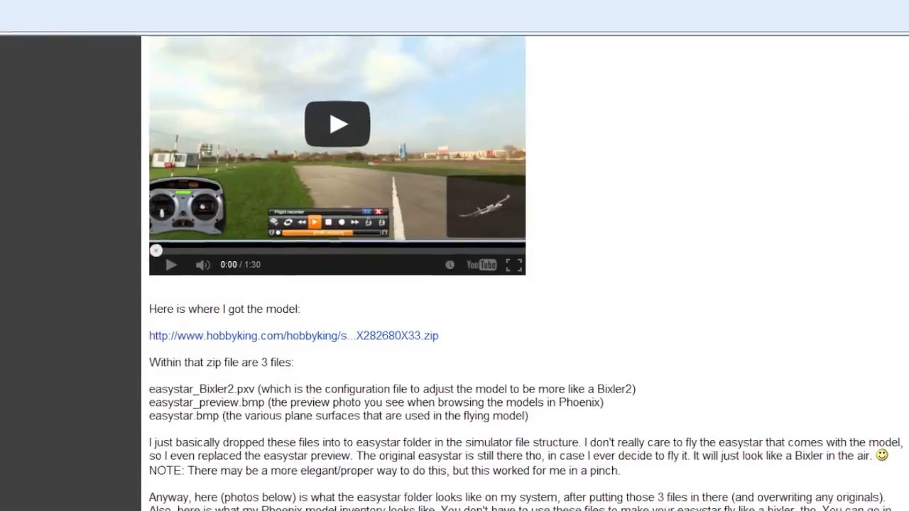
scroll(down, 3)
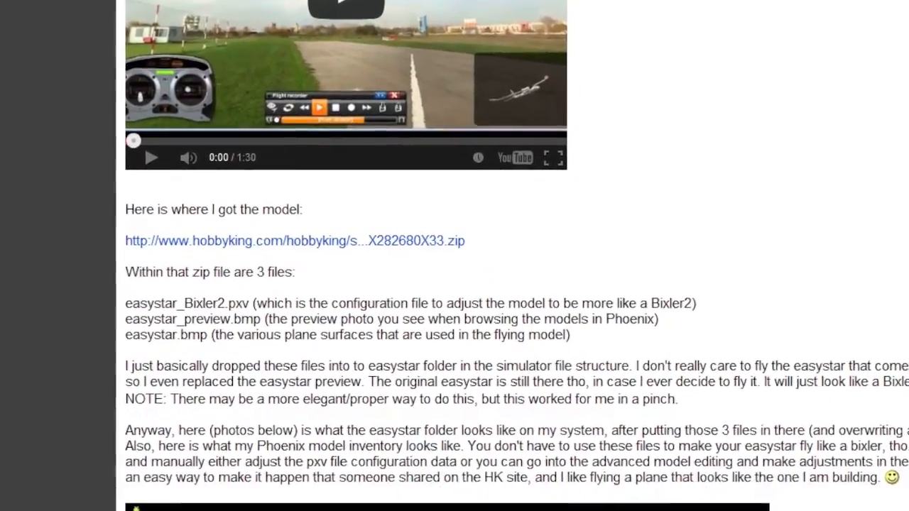
scroll(down, 3)
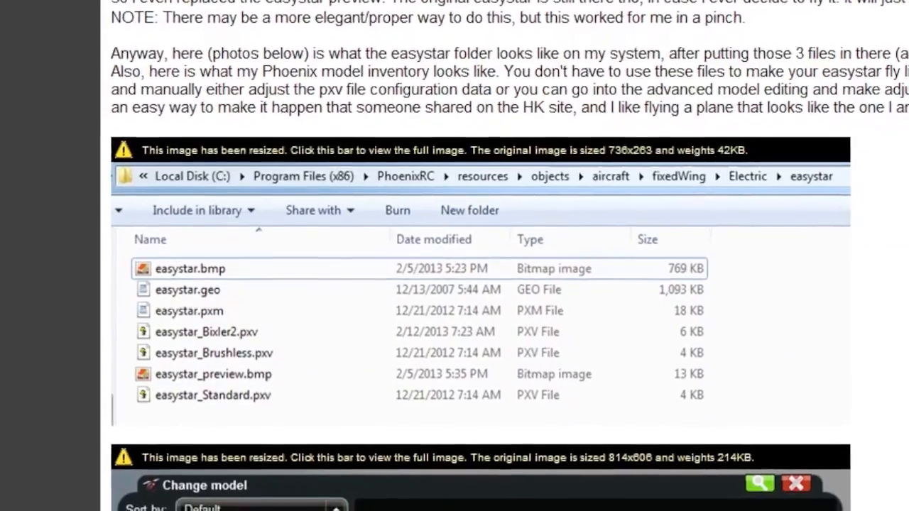
scroll(down, 3)
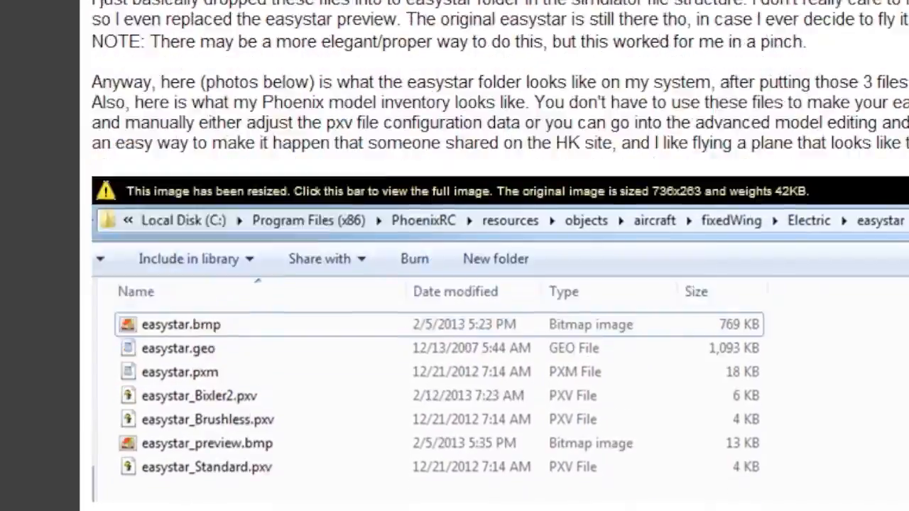
scroll(up, 3)
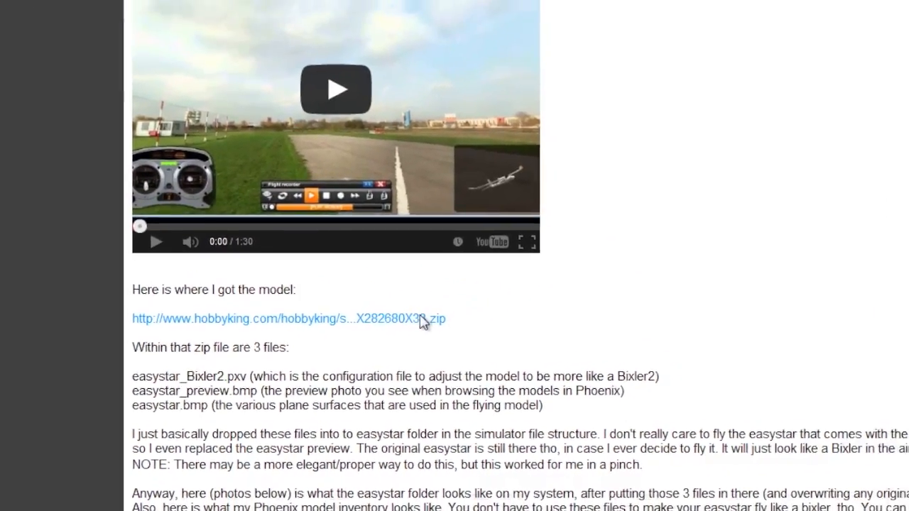
Download the HobbyKing Bixler 2 model zip and open it from the File Download dialog.
click(287, 318)
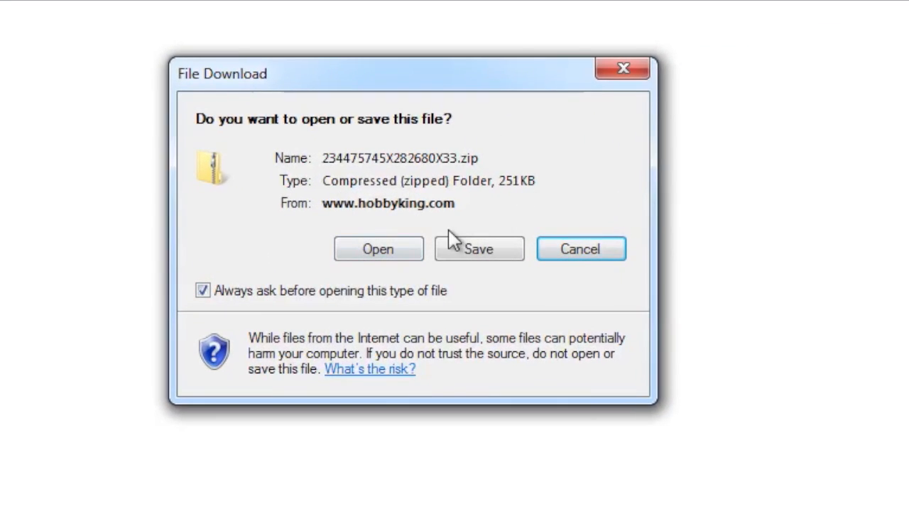
mouse_move(379, 249)
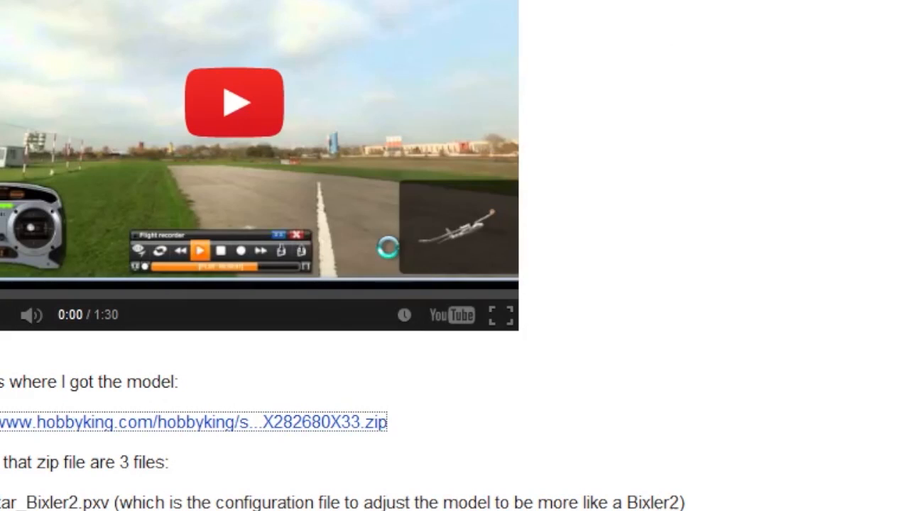
click(194, 422)
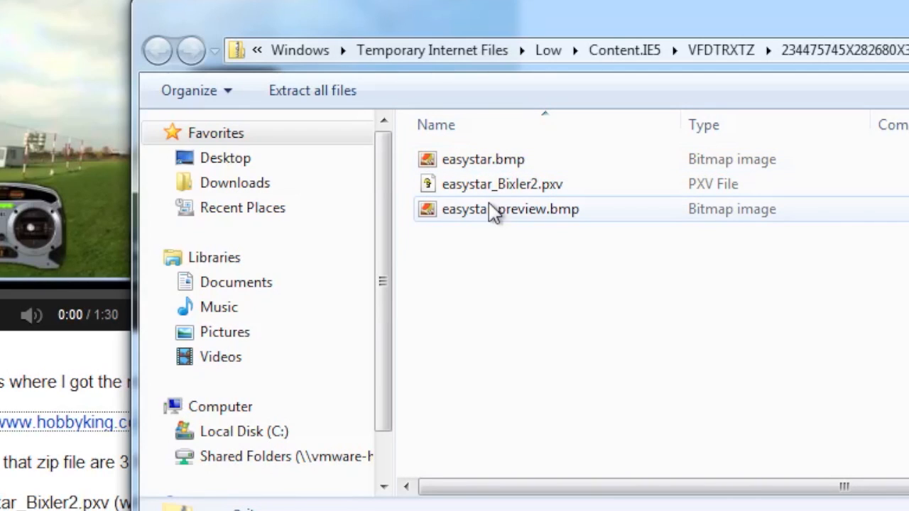
mouse_move(485, 169)
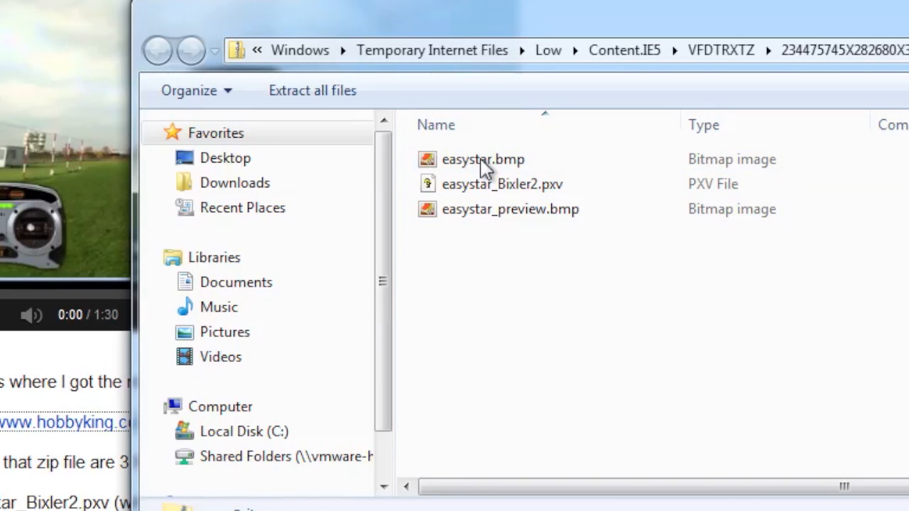
Review easystar.bmp and easystar_preview.bmp in the zip, then bring up Extract All.
click(483, 159)
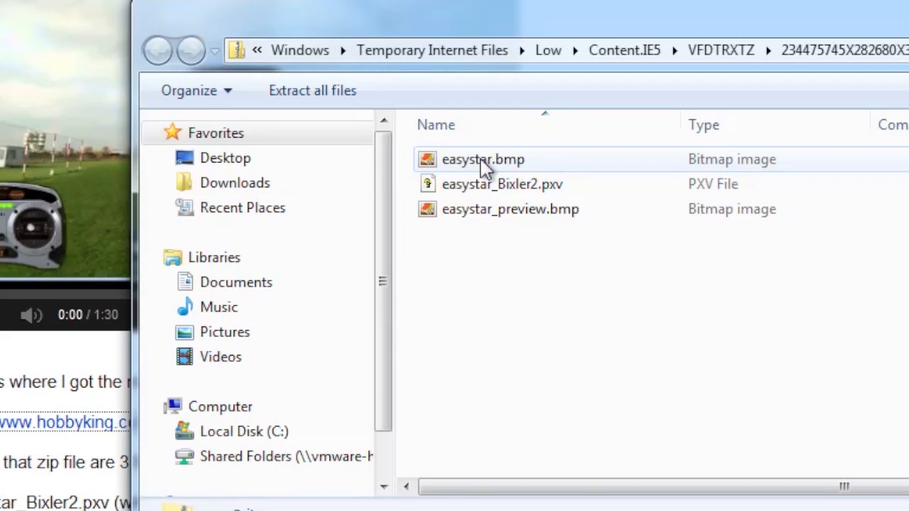
mouse_move(494, 217)
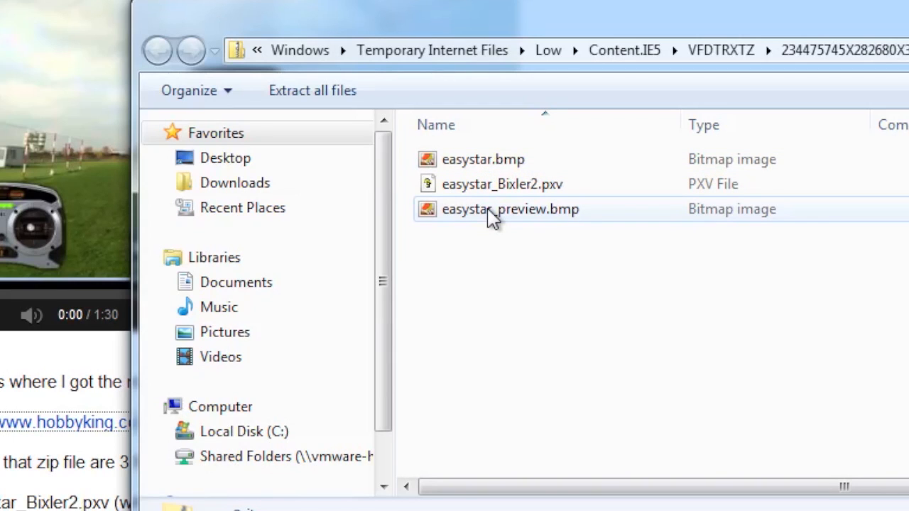
click(503, 184)
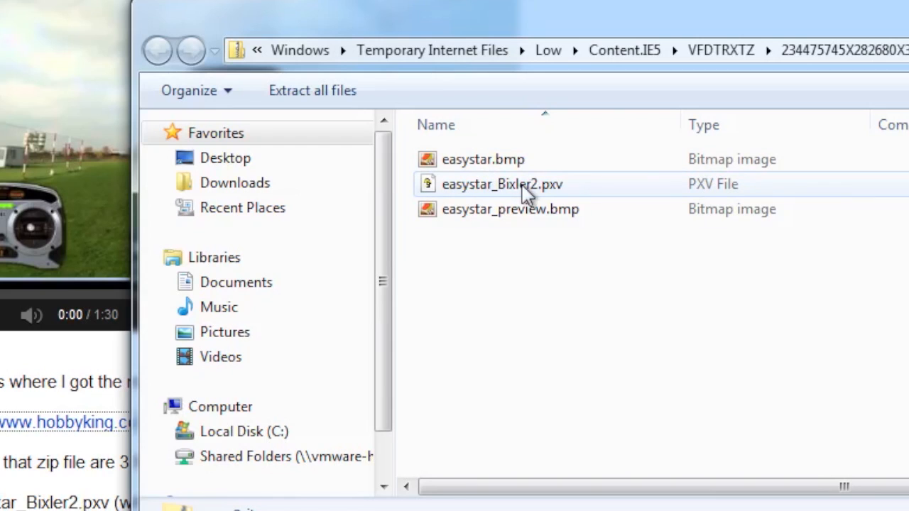
right_click(593, 309)
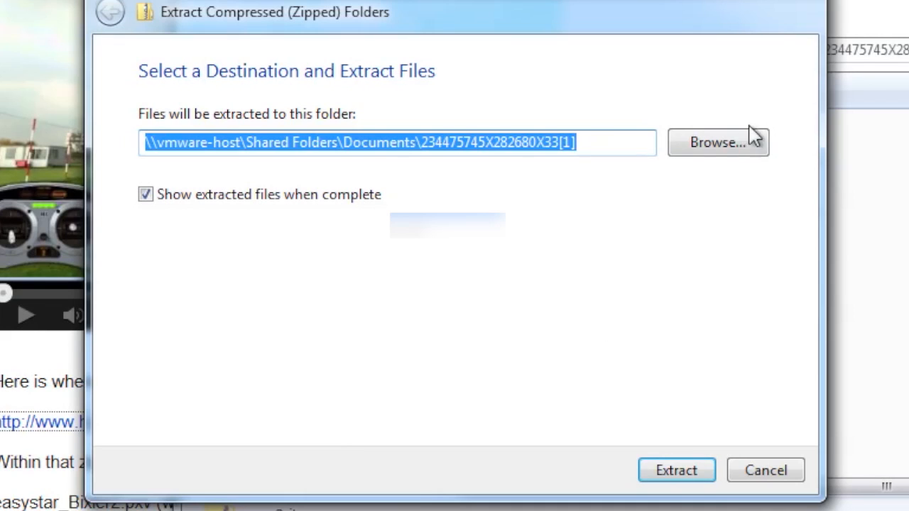
Browse the destination picker through PhoenixRC resources, objects, aircraft, fixedWing and Electric.
click(718, 142)
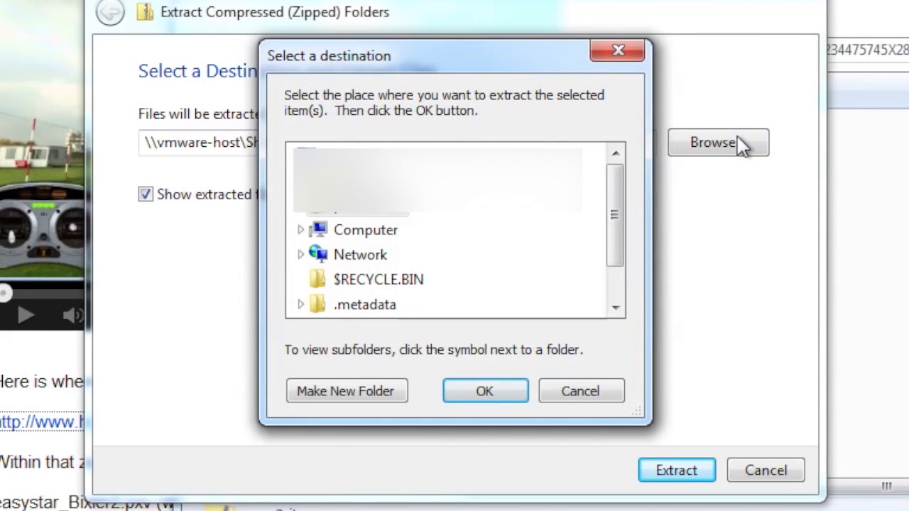
mouse_move(398, 219)
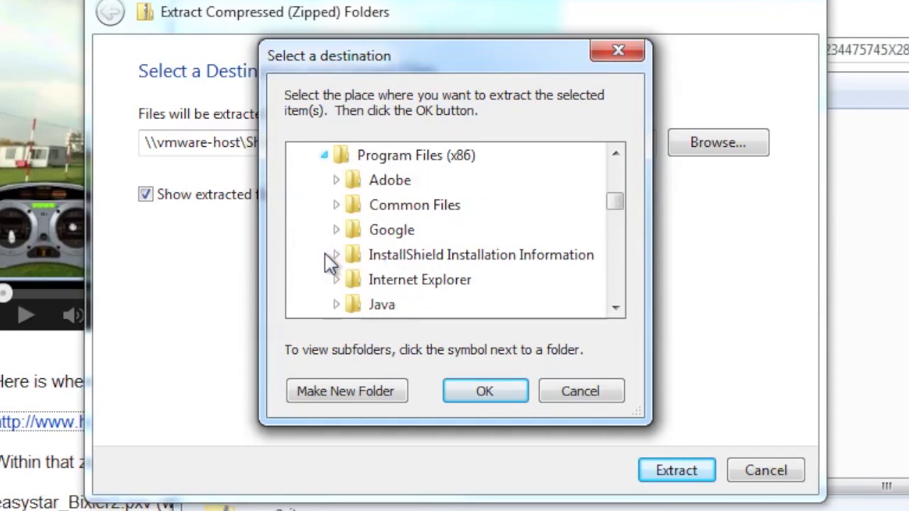
mouse_move(636, 219)
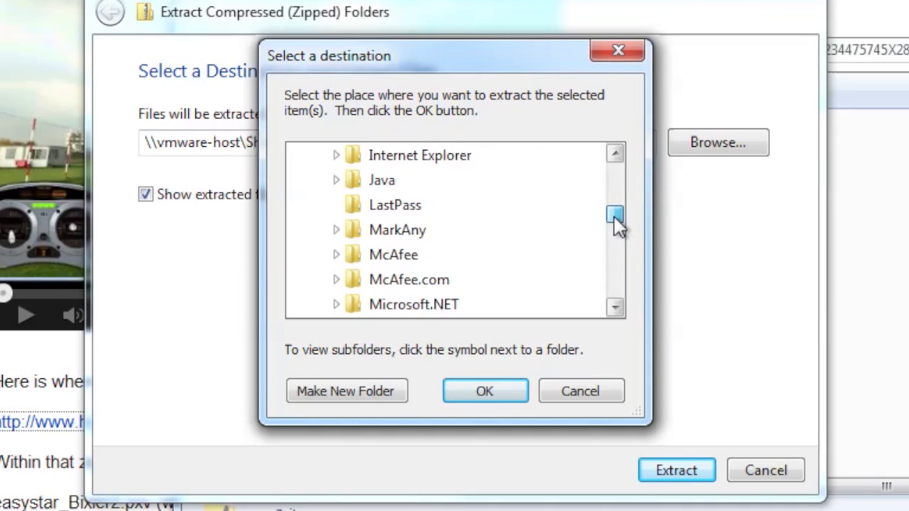
scroll(down, 3)
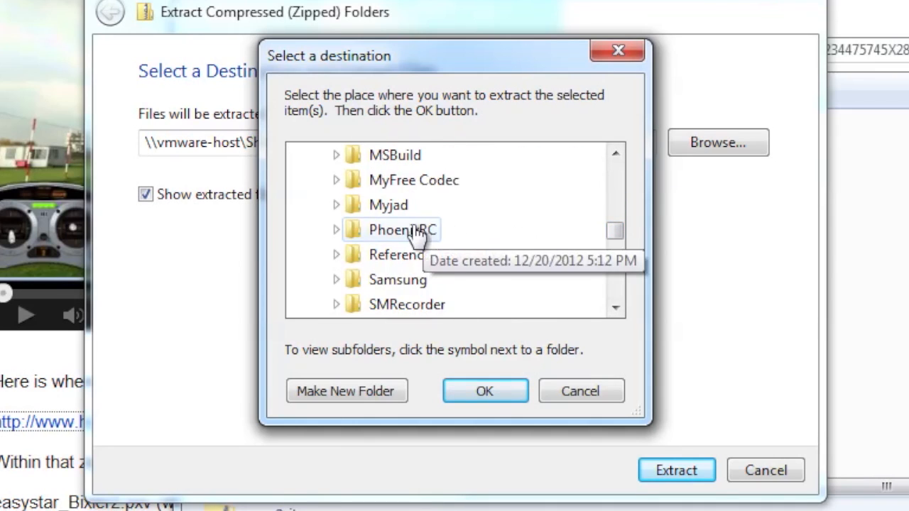
click(615, 310)
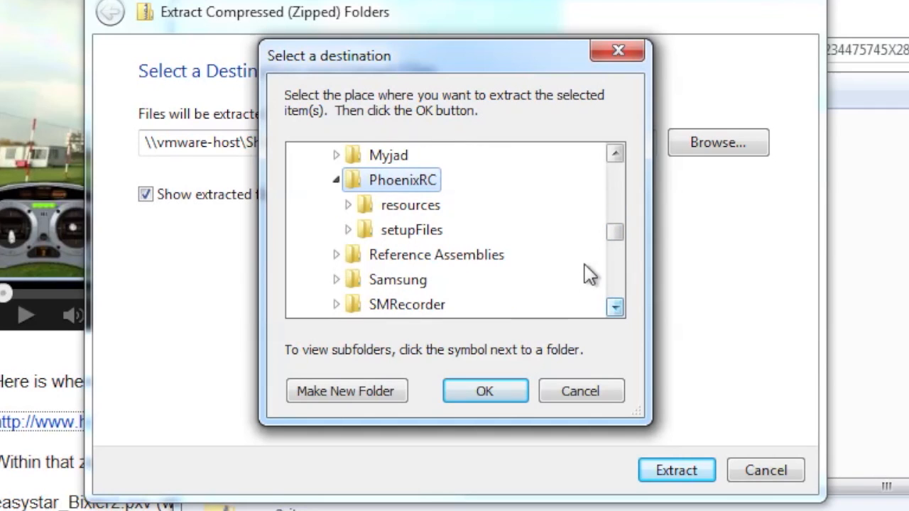
scroll(up, 3)
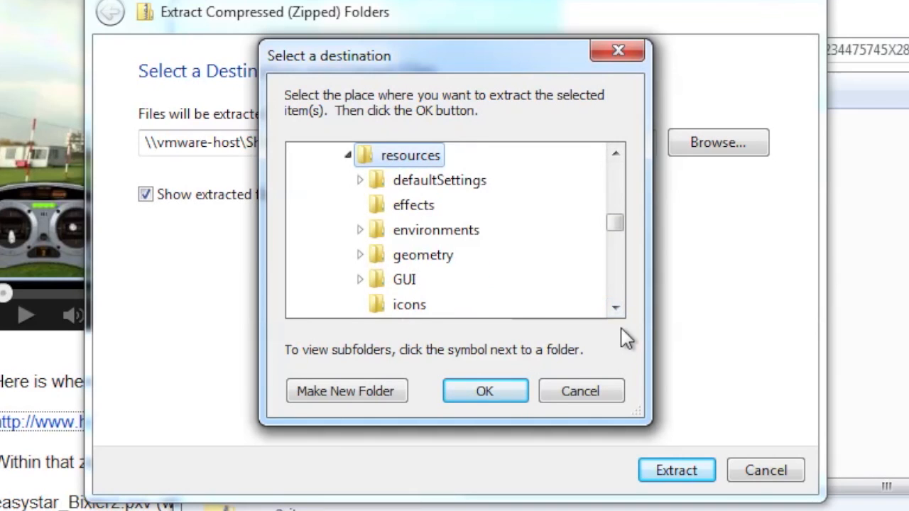
click(615, 309)
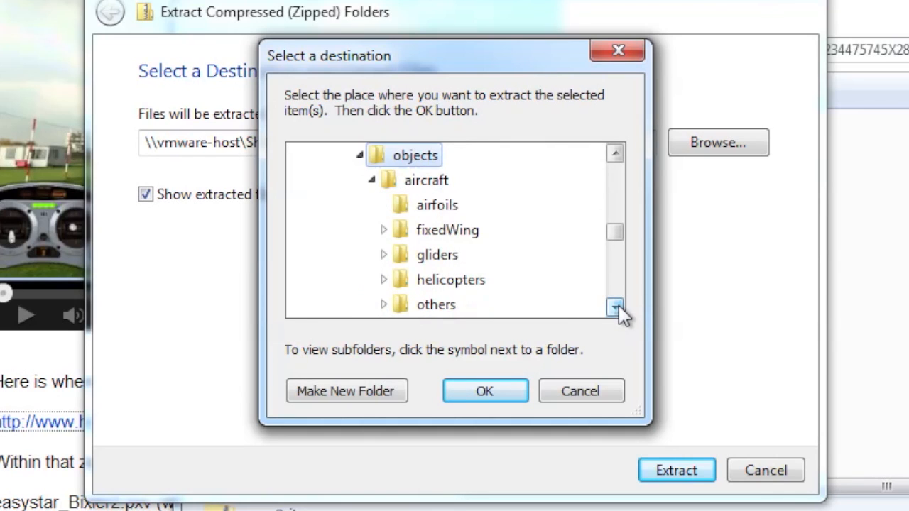
mouse_move(427, 181)
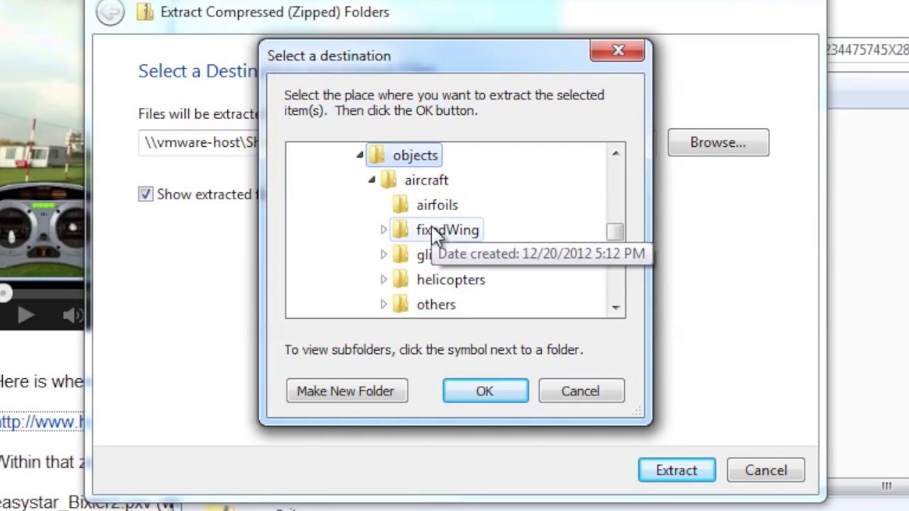
click(383, 230)
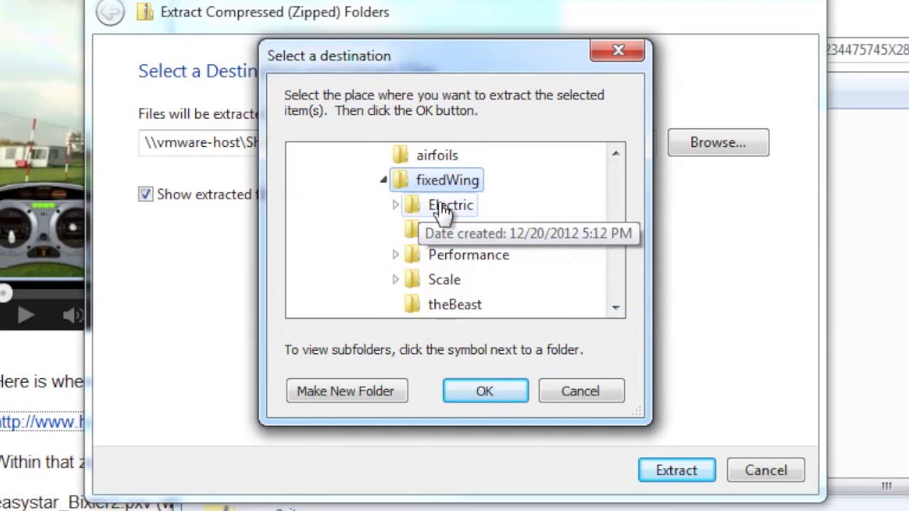
click(450, 205)
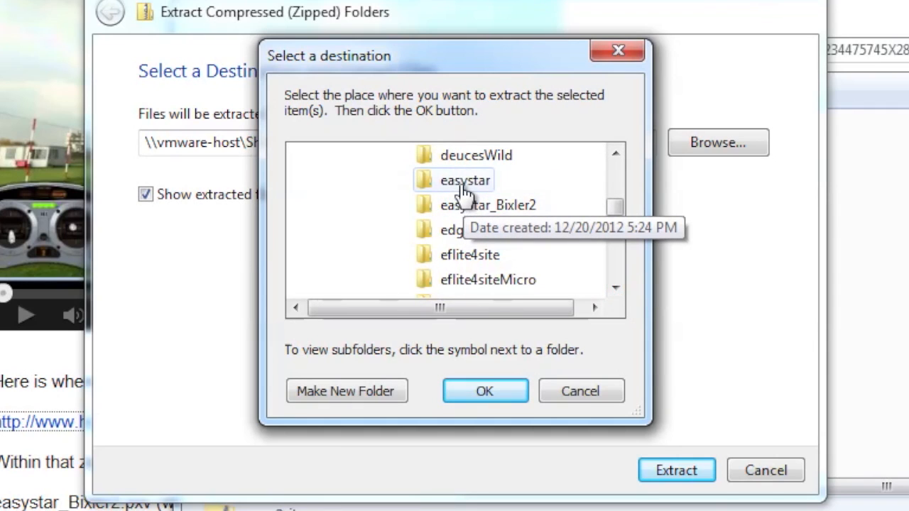
mouse_move(515, 209)
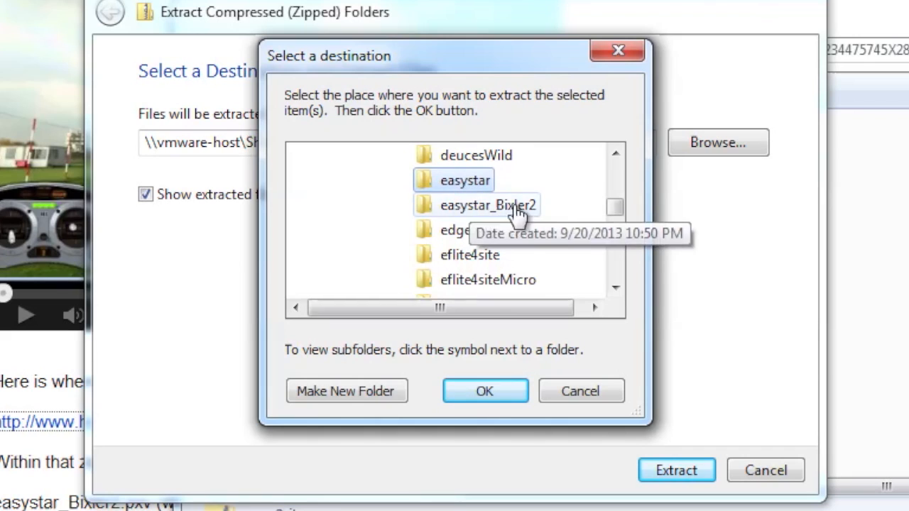
mouse_move(465, 180)
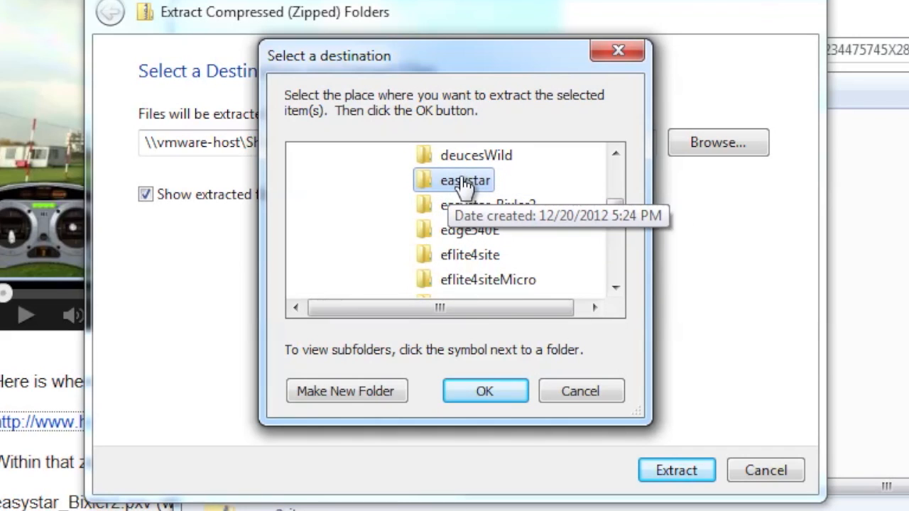
mouse_move(485, 368)
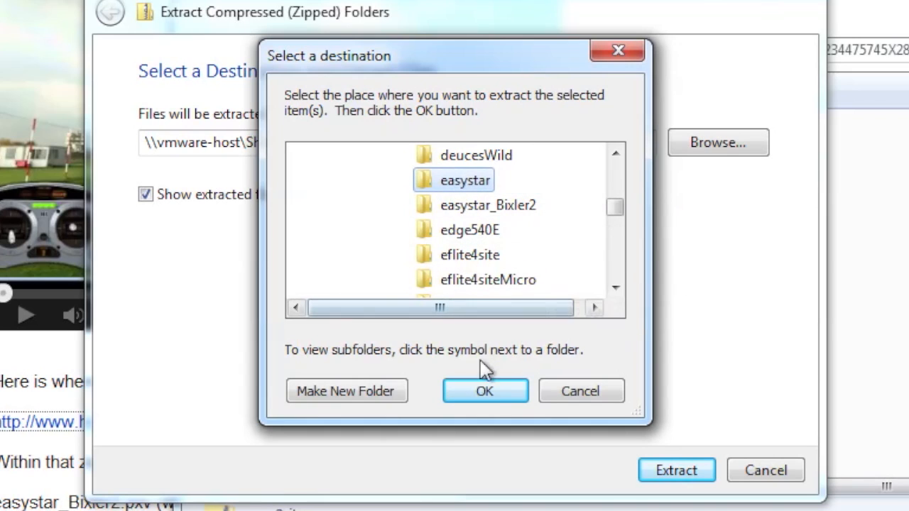
Confirm the easystar folder as the extraction destination.
click(485, 391)
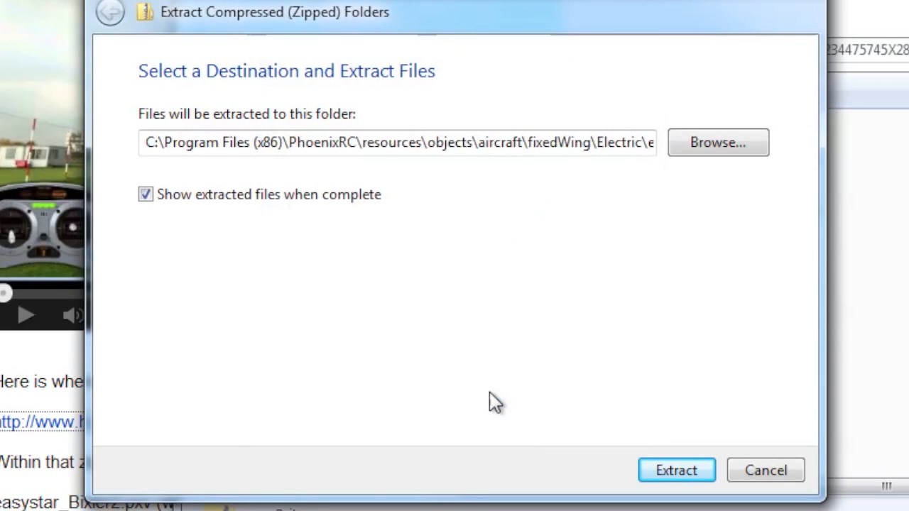
mouse_move(552, 201)
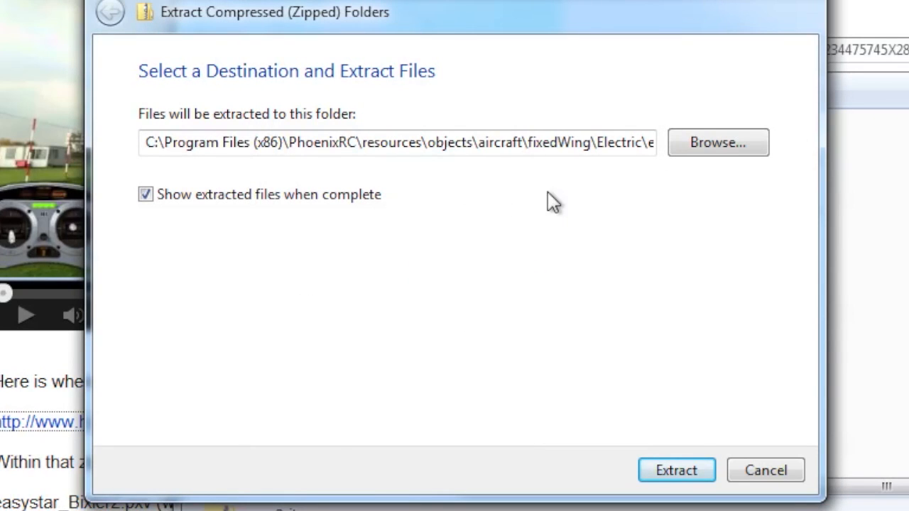
mouse_move(593, 302)
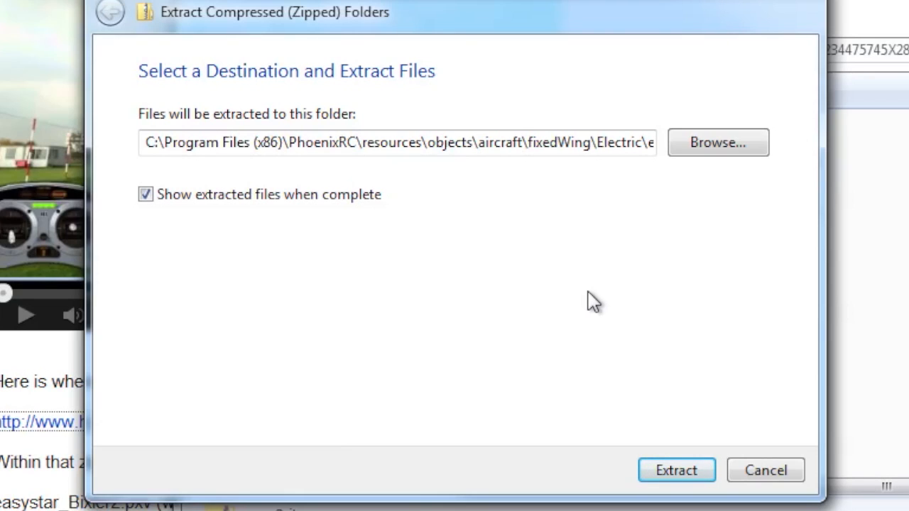
mouse_move(519, 170)
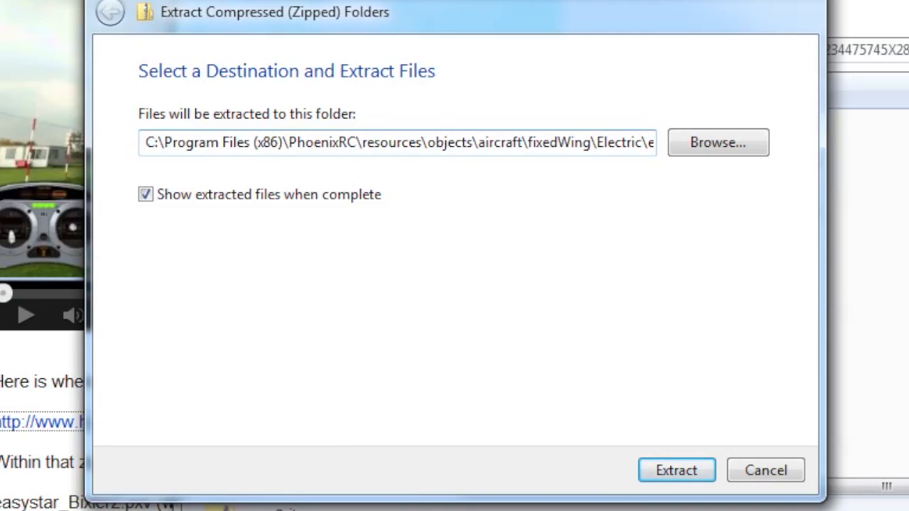
mouse_move(676, 470)
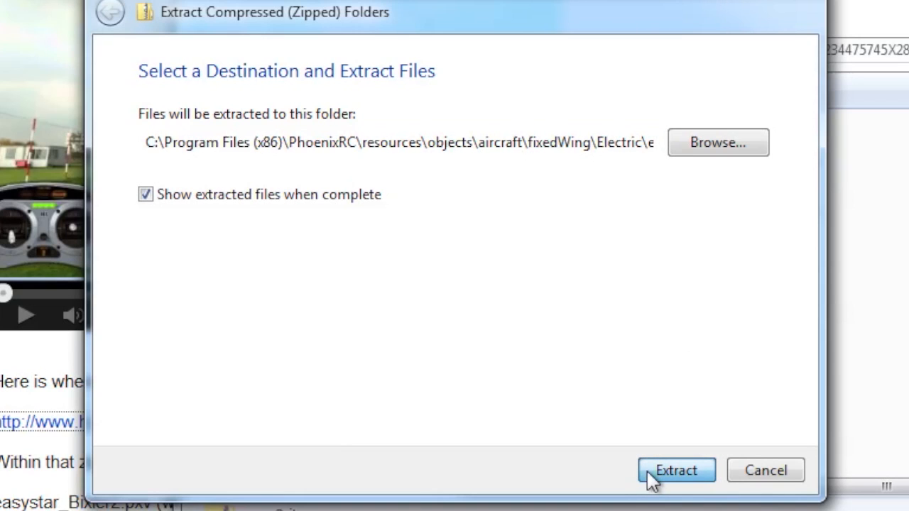
Extract, replacing the existing easystar_Bixler2.pxv, easystar_preview.bmp and easystar.bmp files.
click(676, 471)
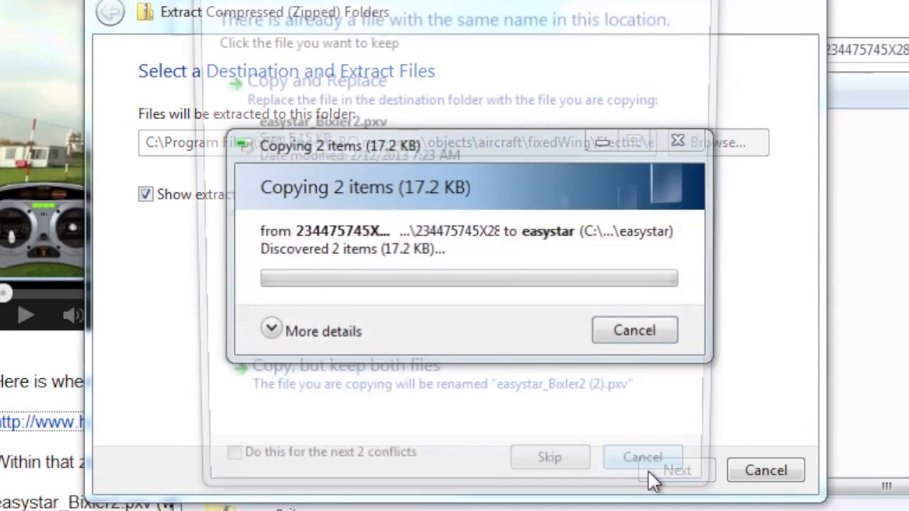
click(634, 330)
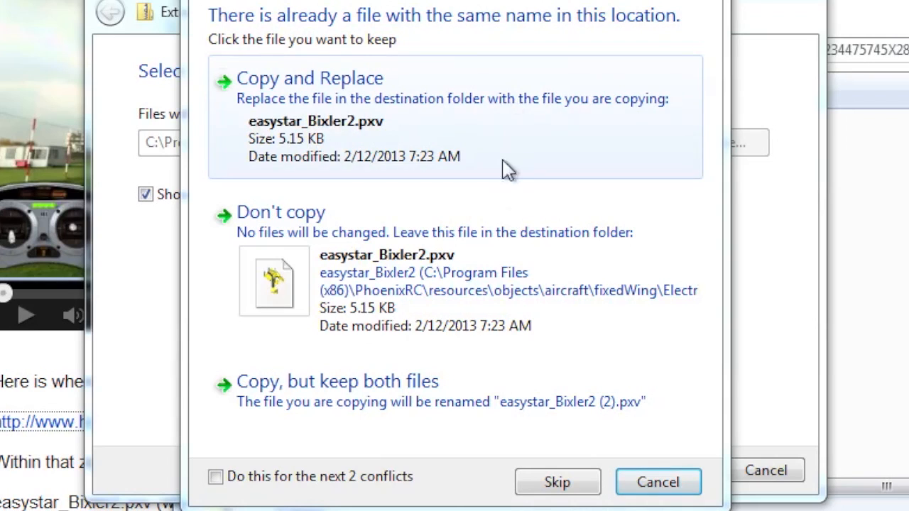
mouse_move(383, 96)
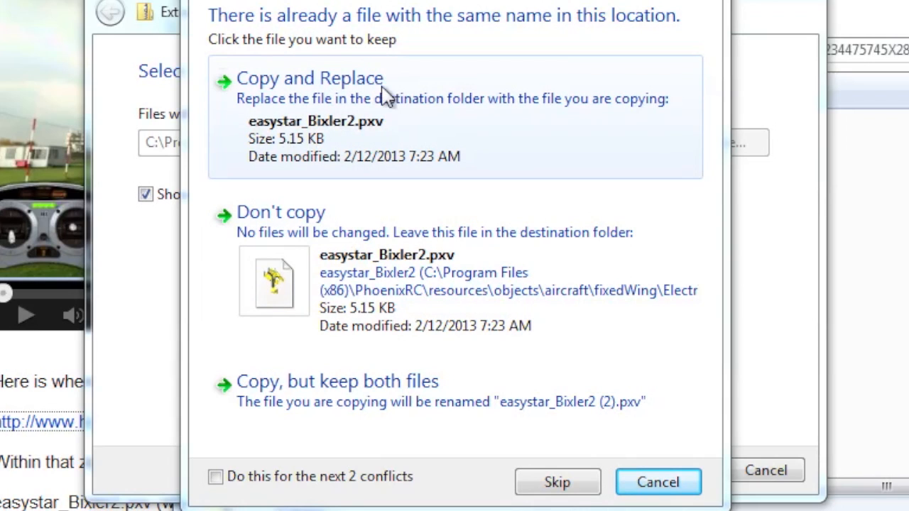
mouse_move(301, 131)
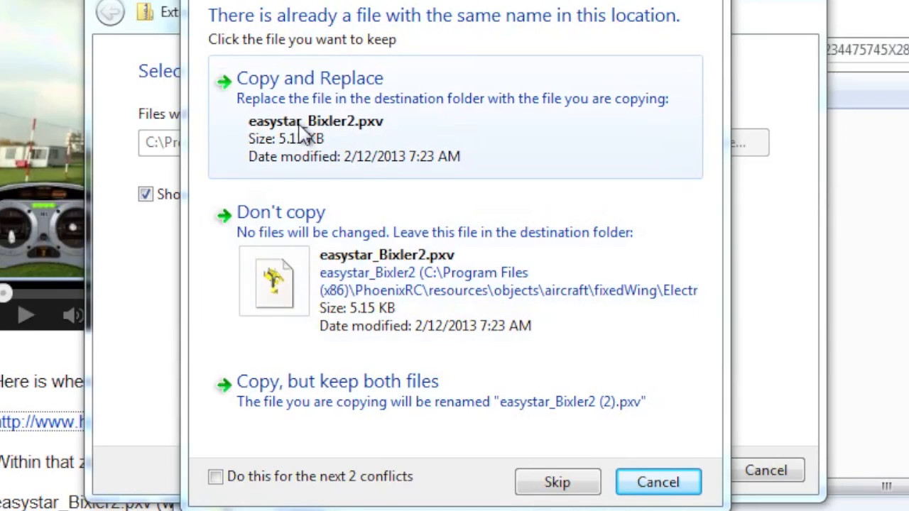
mouse_move(355, 139)
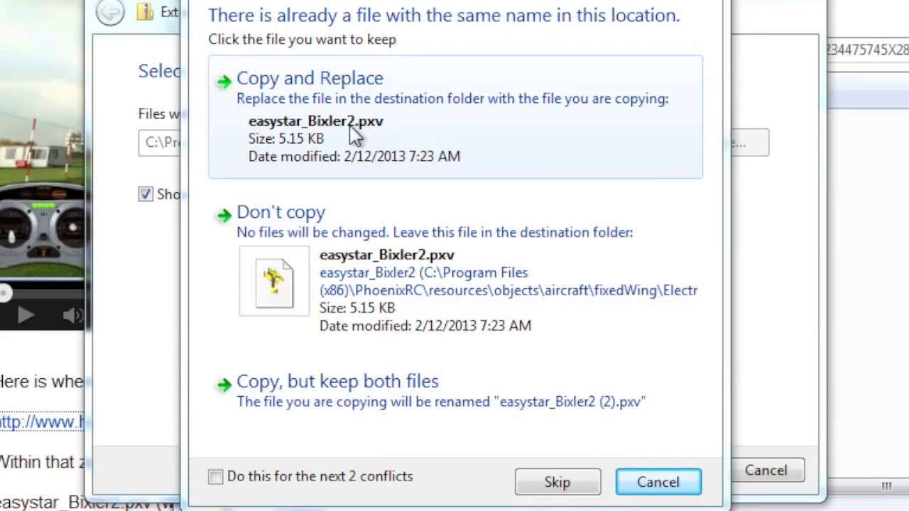
mouse_move(362, 136)
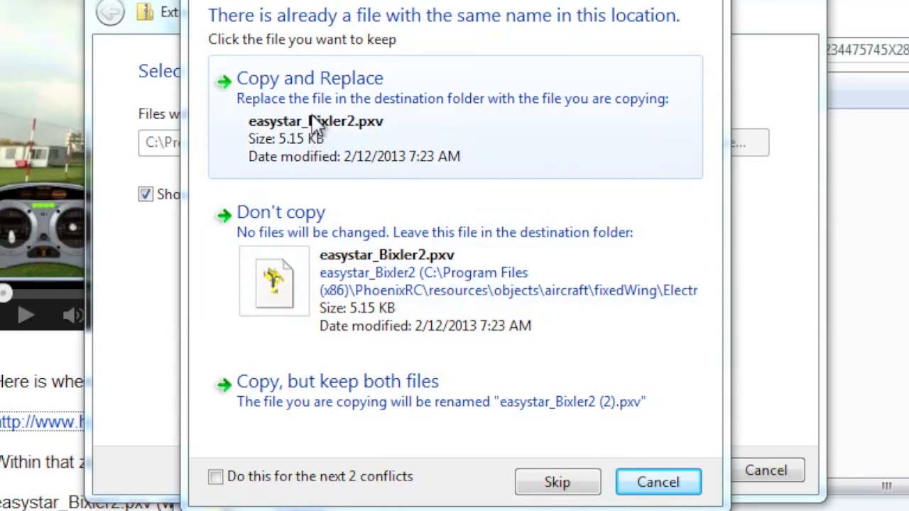
click(309, 77)
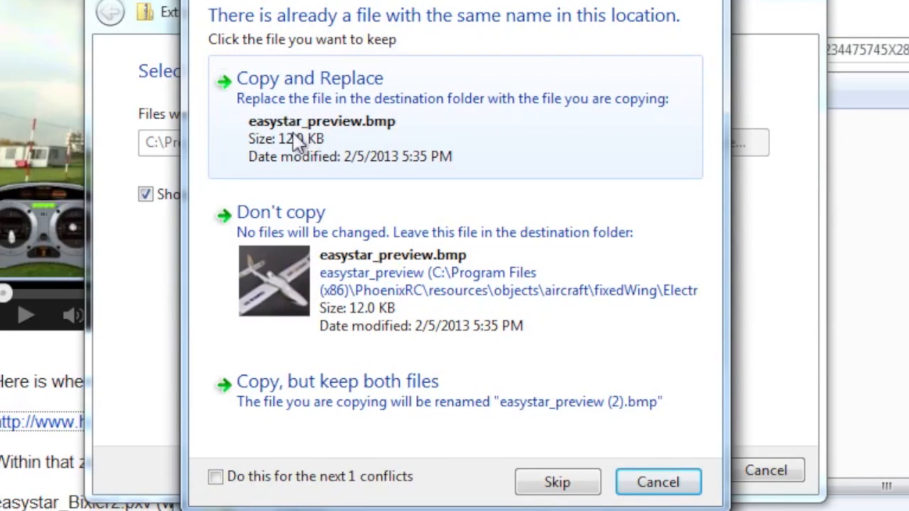
mouse_move(338, 143)
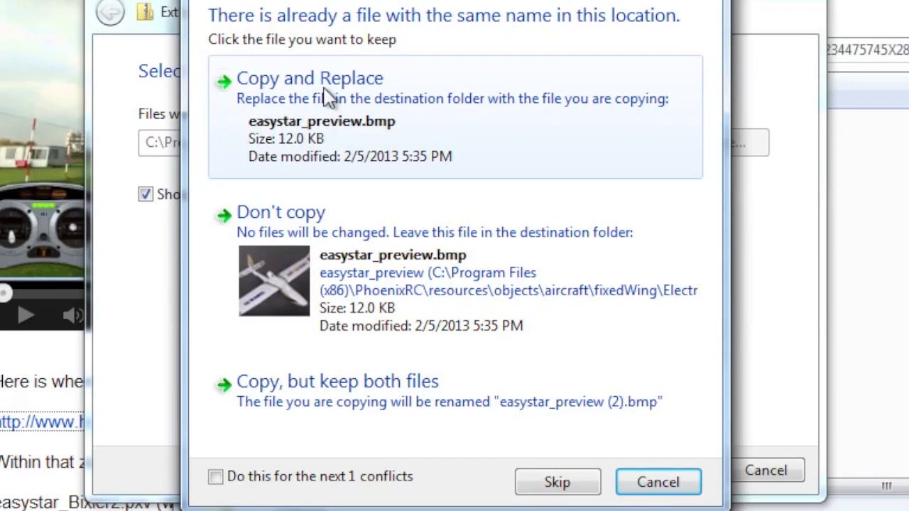
click(309, 78)
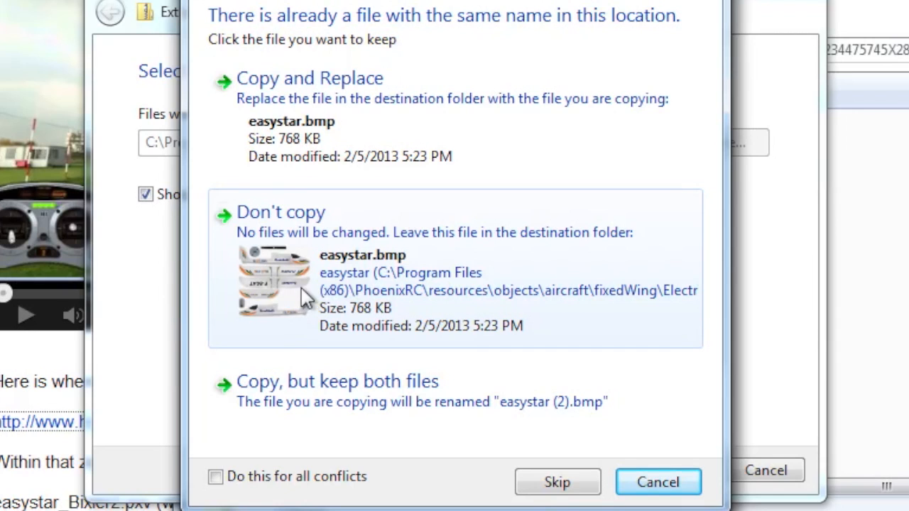
mouse_move(292, 327)
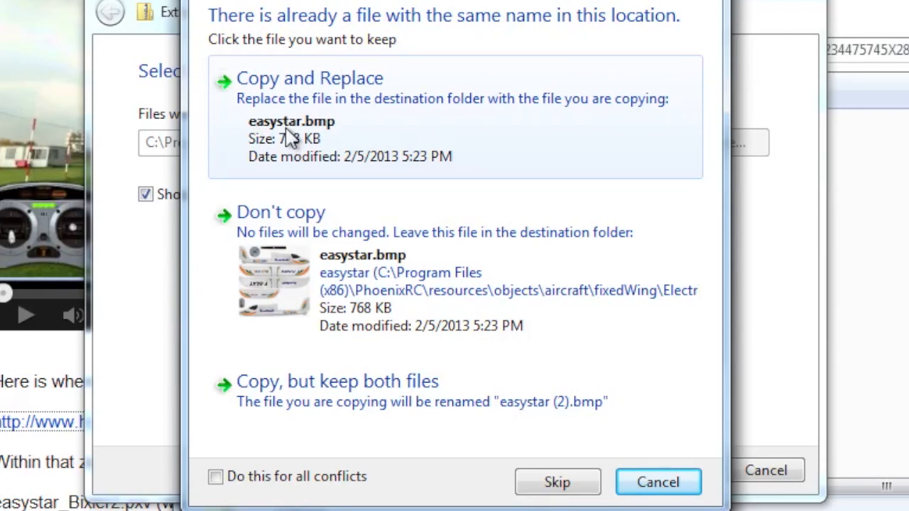
click(310, 78)
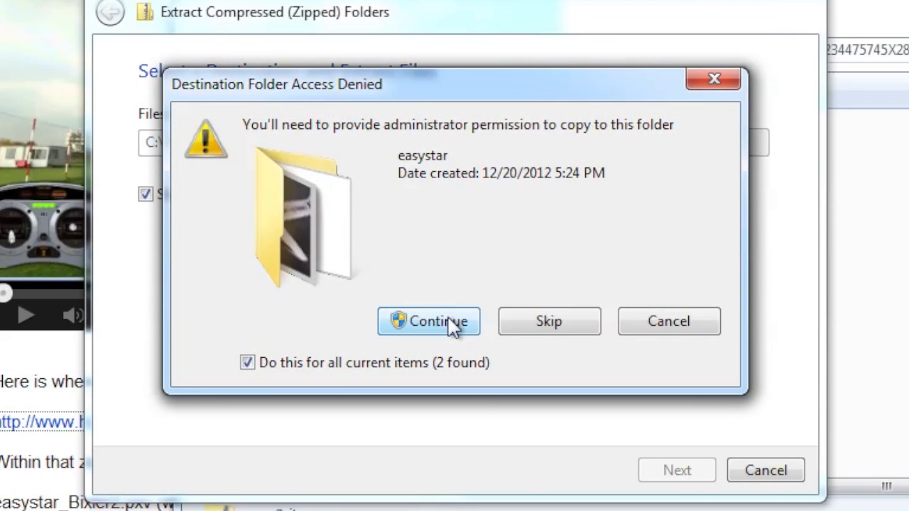
Grant administrator permission so the files copy into the easystar folder.
click(429, 321)
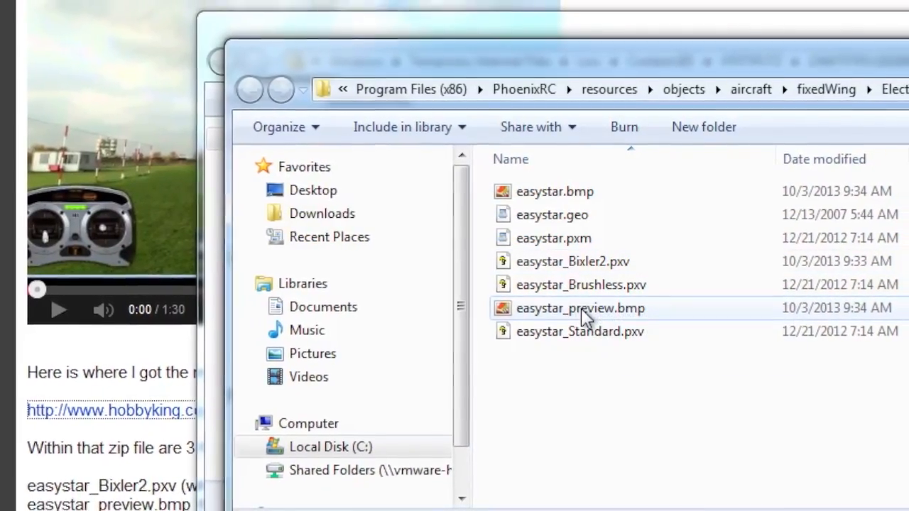
mouse_move(559, 192)
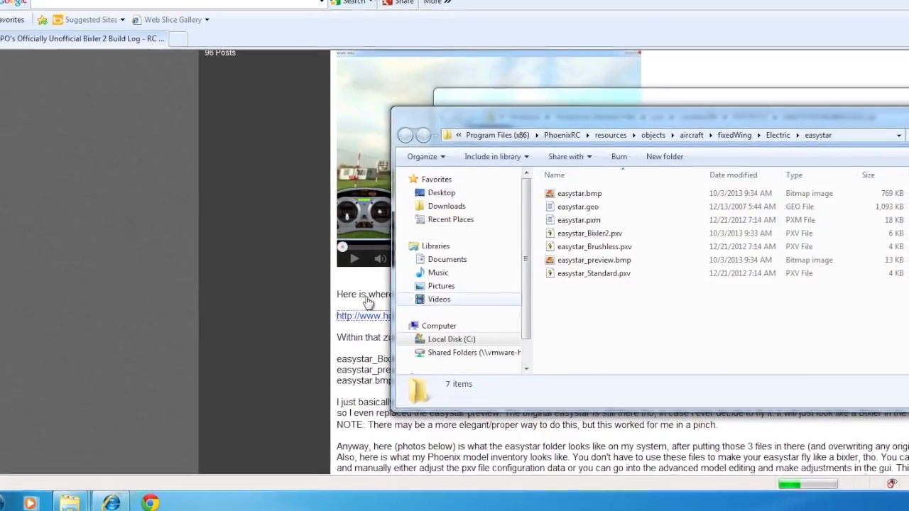
mouse_move(69, 502)
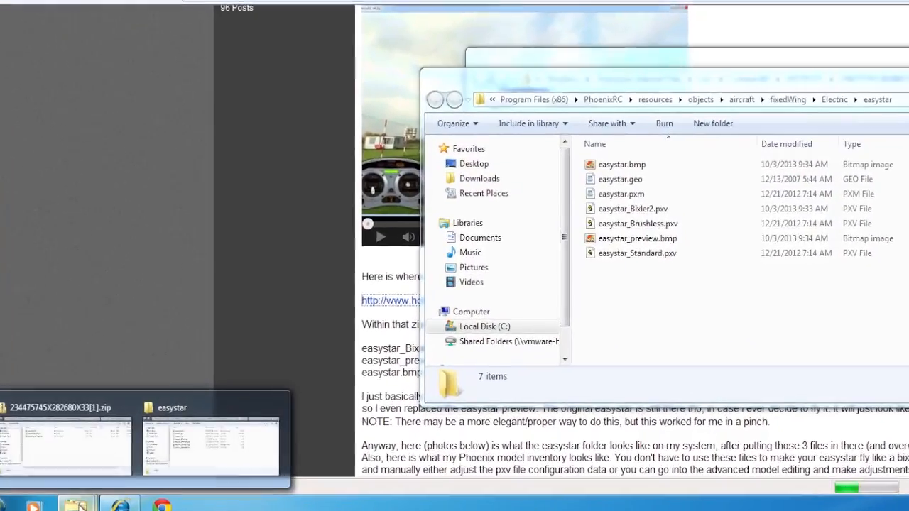
Open a new Explorer window and go to C:\Program Files (x86)\PhoenixRC.
right_click(136, 483)
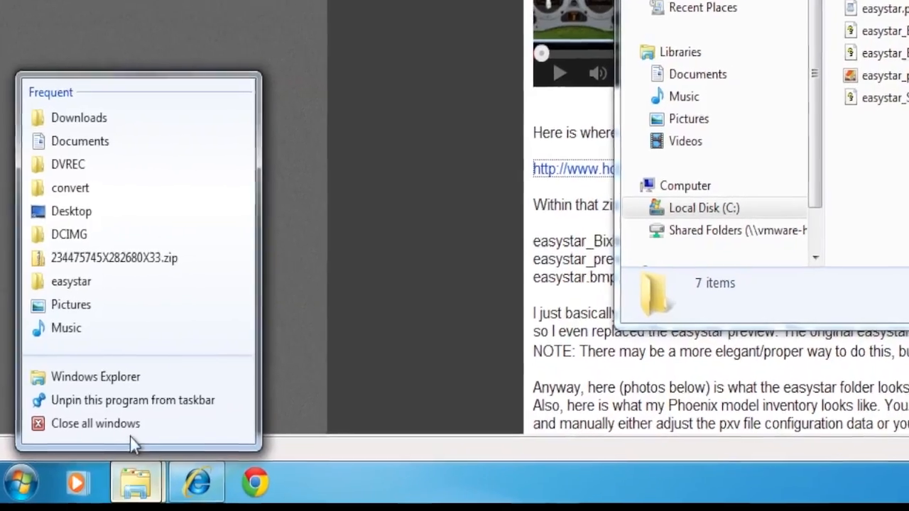
click(95, 377)
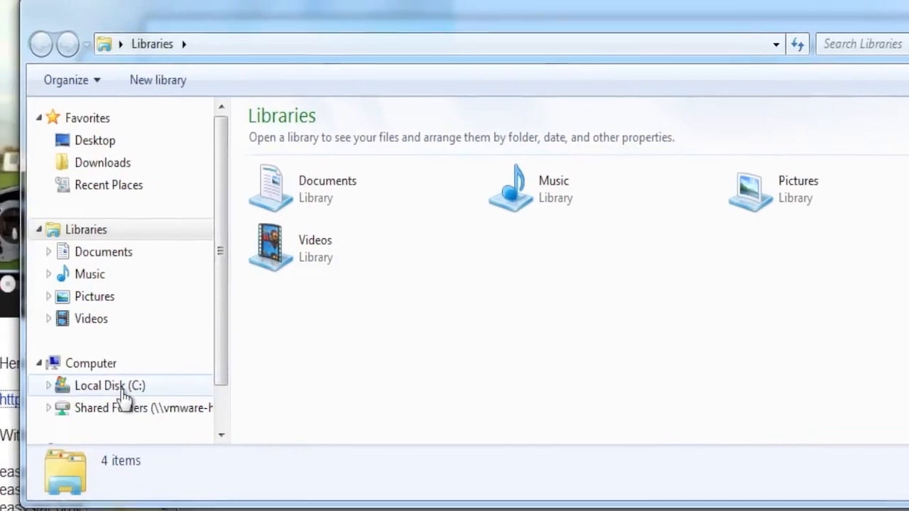
double_click(109, 386)
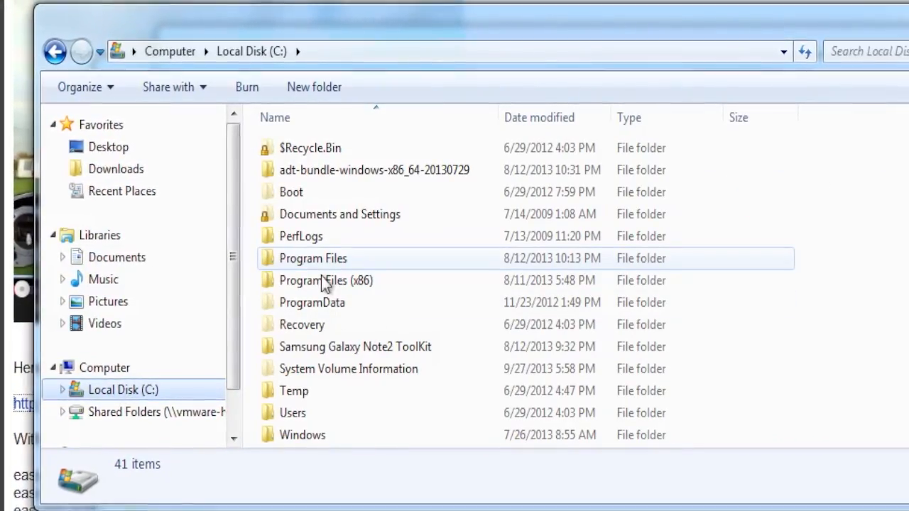
click(327, 280)
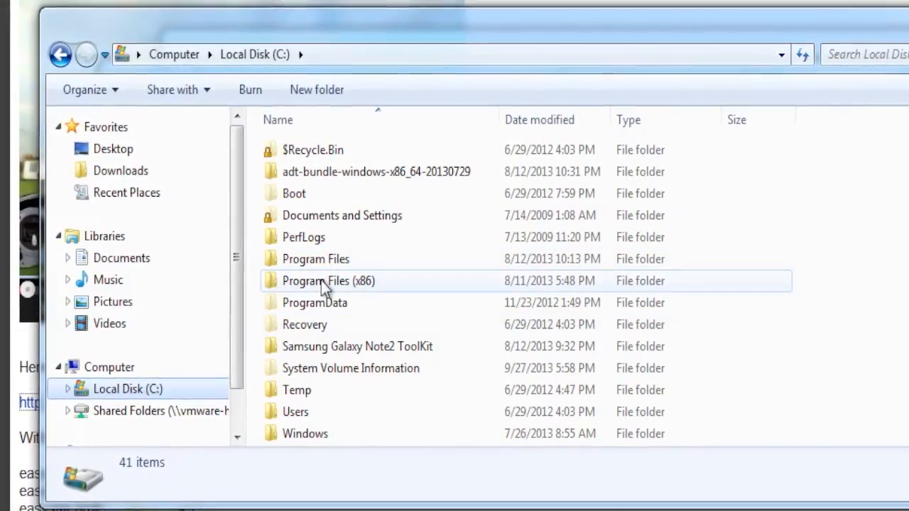
double_click(328, 280)
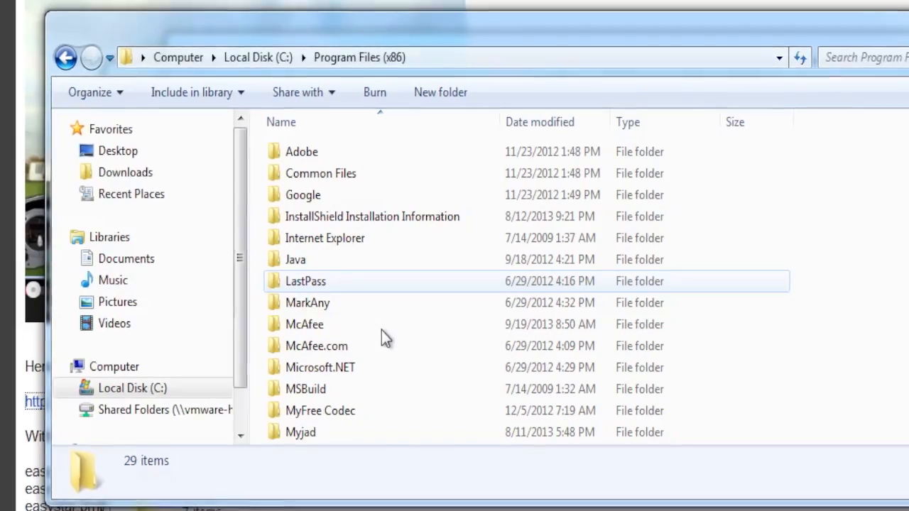
scroll(down, 3)
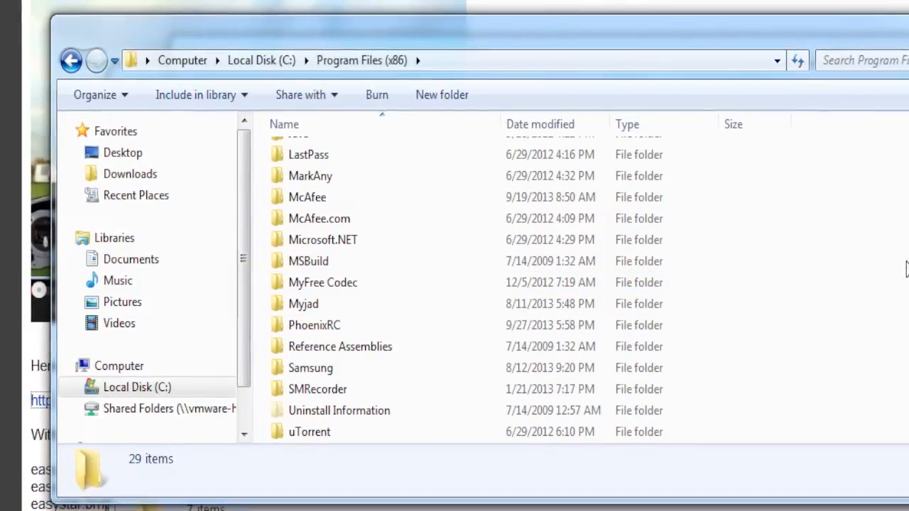
double_click(314, 324)
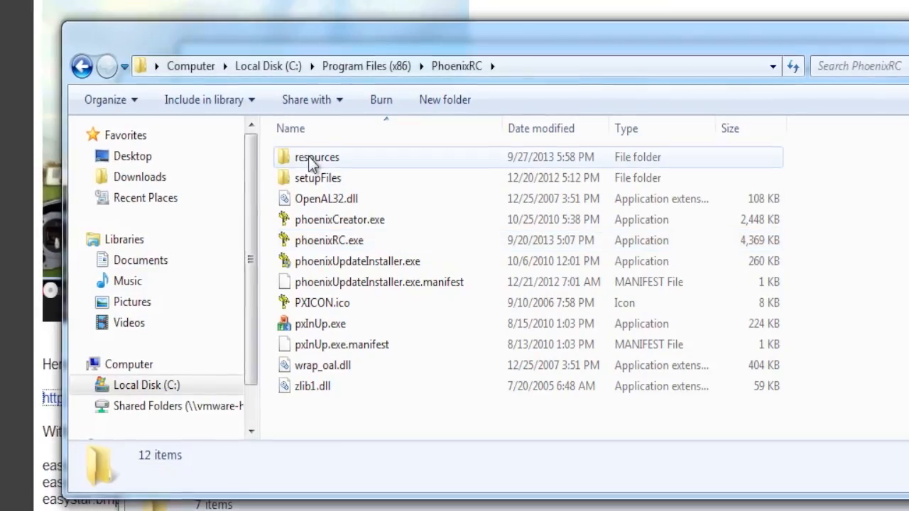
Drill into resources, objects, aircraft, fixedWing and Electric, selecting the easystar folder.
double_click(317, 157)
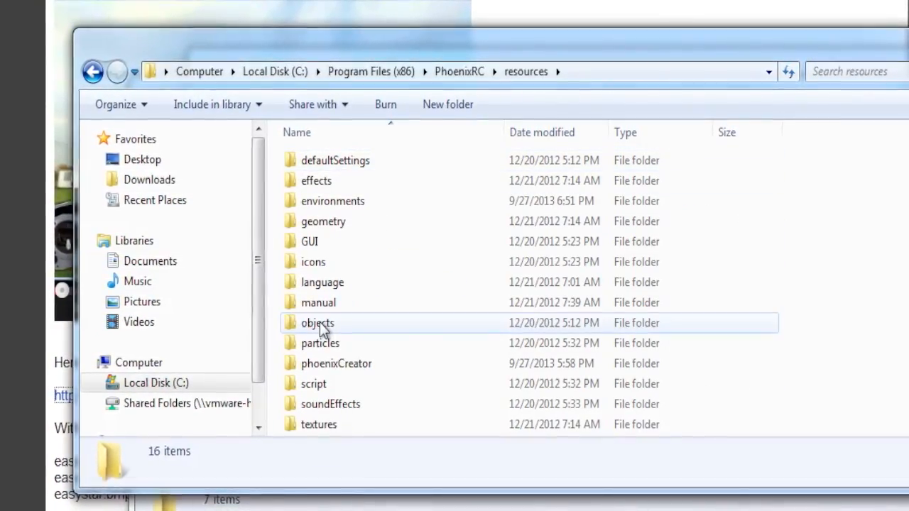
double_click(317, 324)
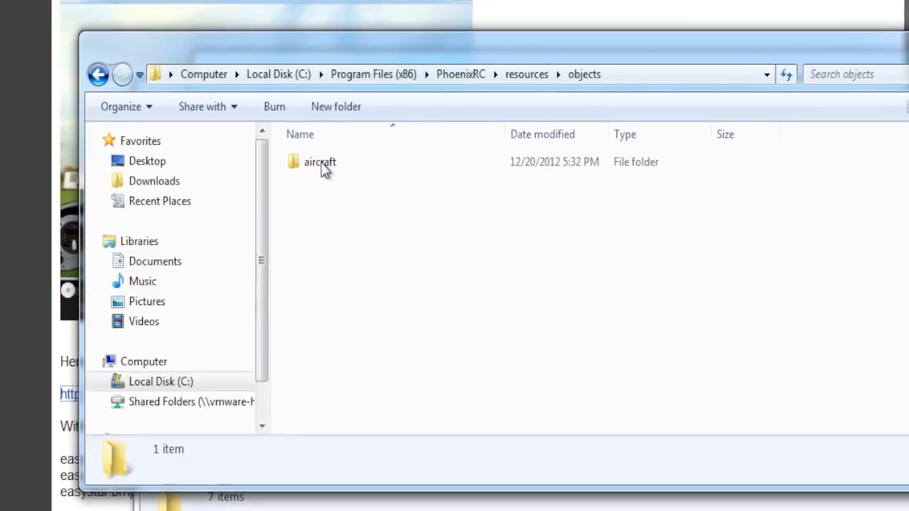
click(320, 162)
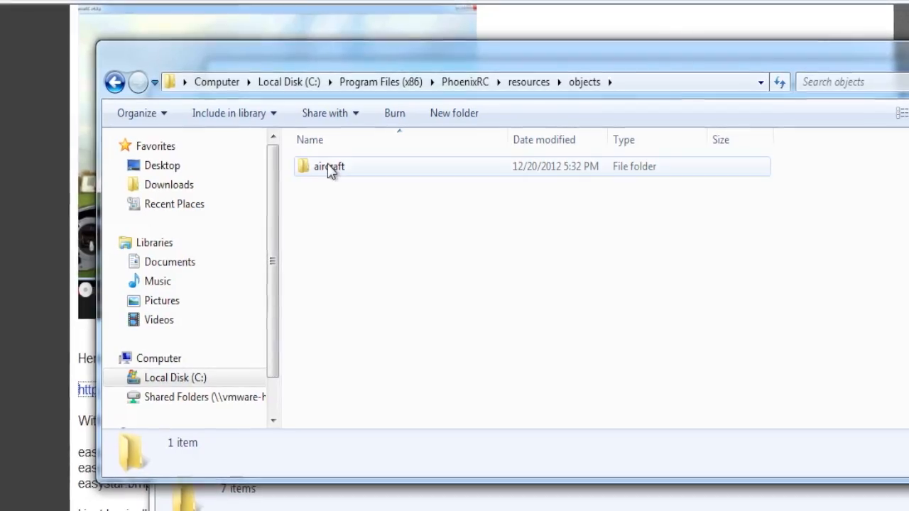
double_click(329, 166)
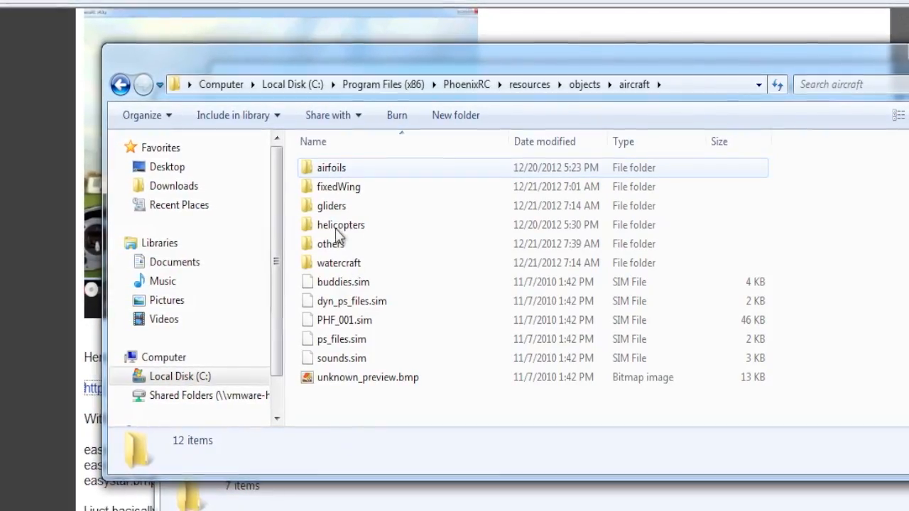
click(342, 187)
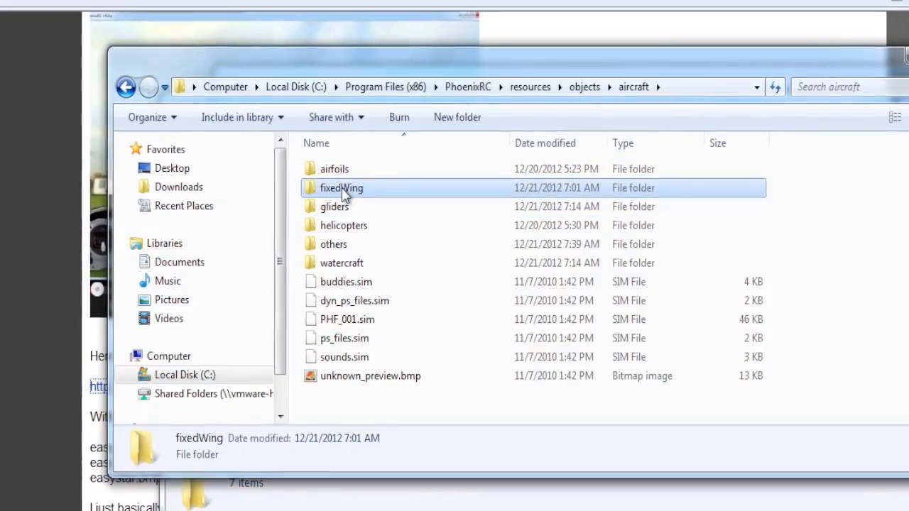
double_click(341, 187)
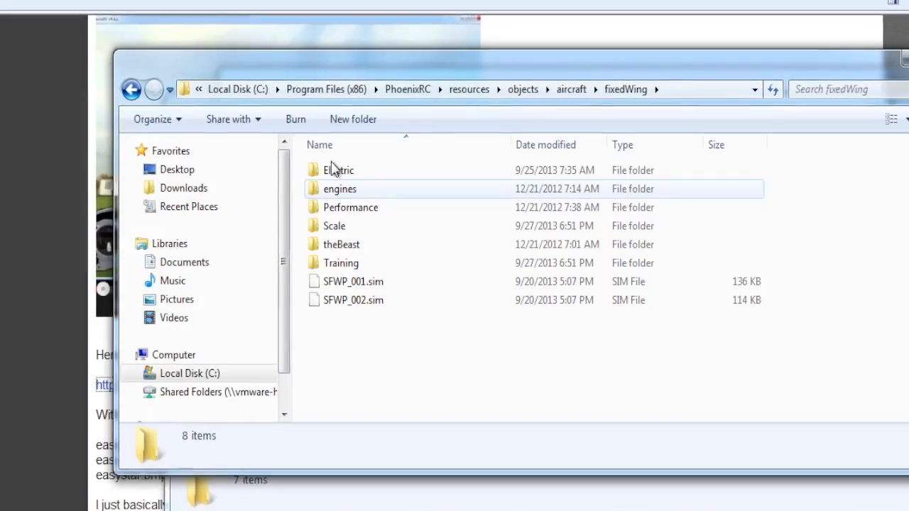
double_click(338, 170)
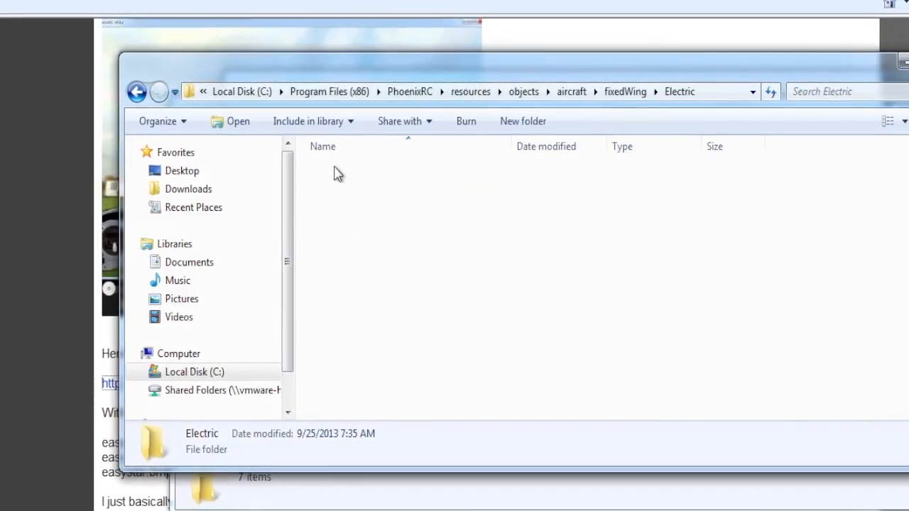
click(344, 244)
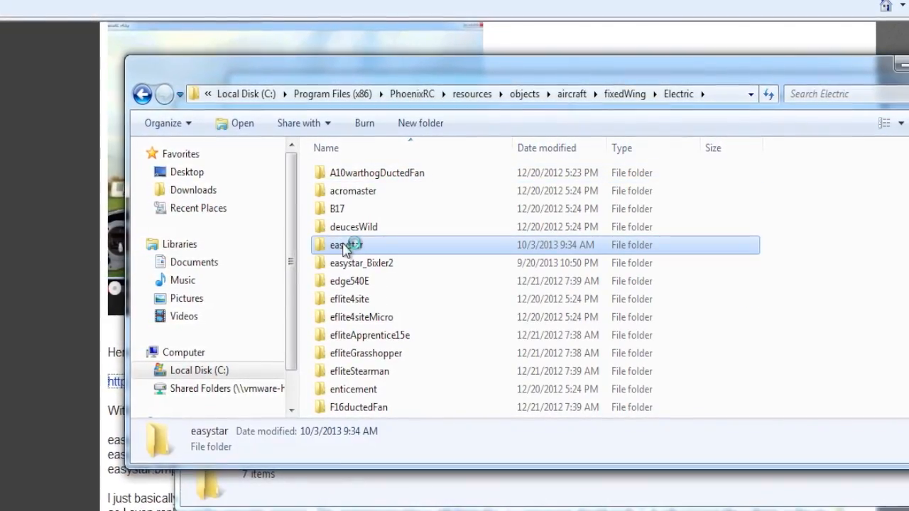
Open the easystar folder and rename easystar.bmp to easystar.bmp.old, accepting the extension warning.
double_click(344, 245)
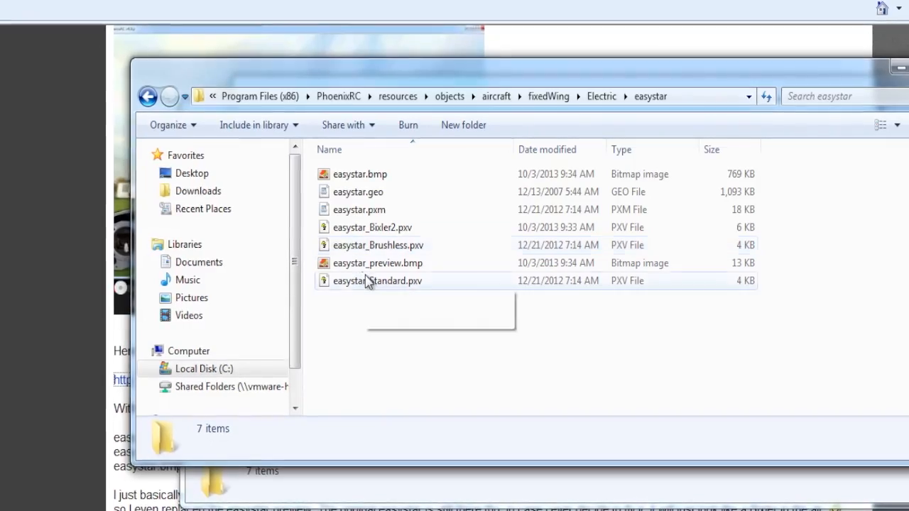
mouse_move(362, 175)
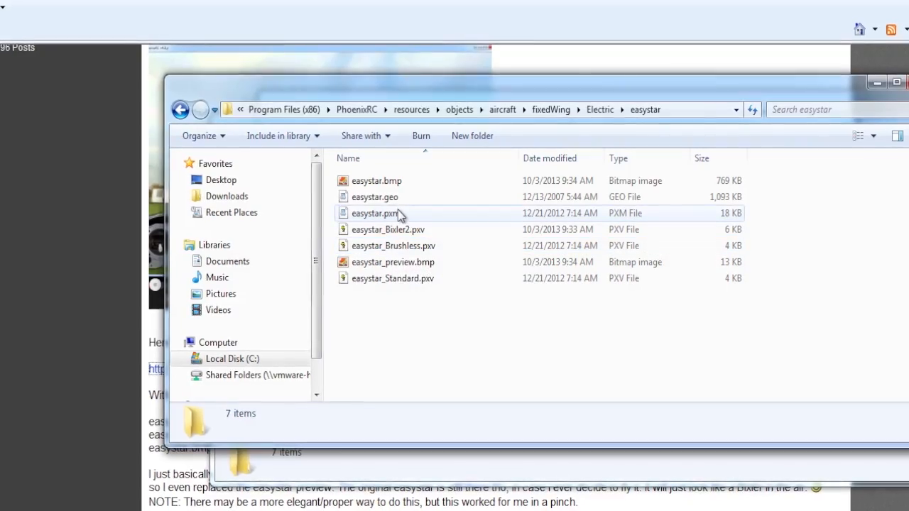
mouse_move(378, 214)
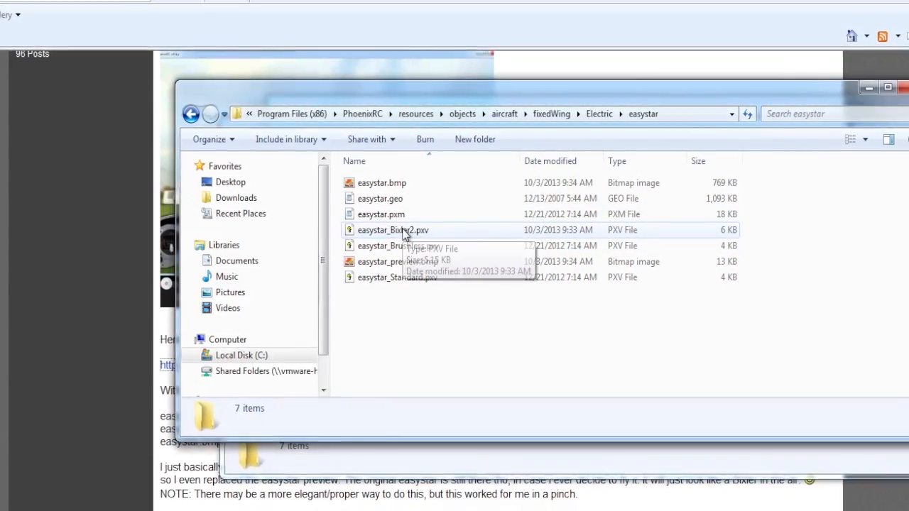
click(384, 183)
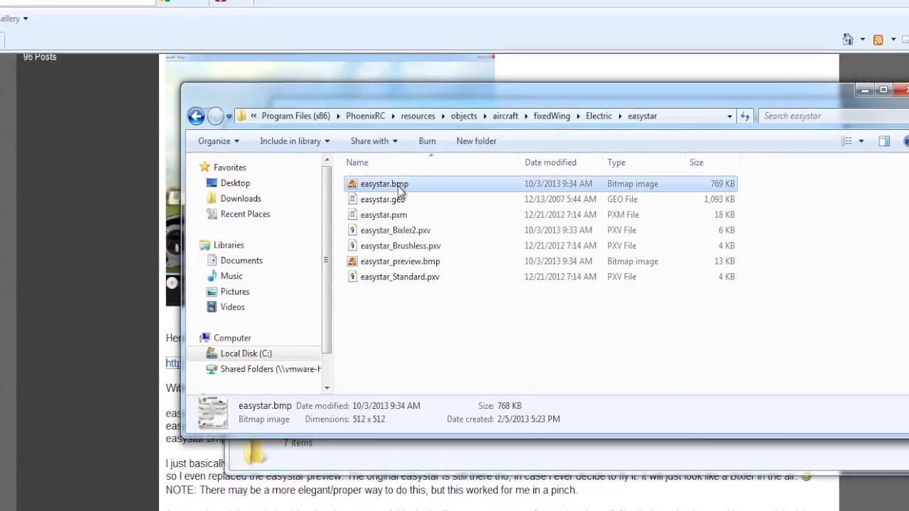
right_click(385, 184)
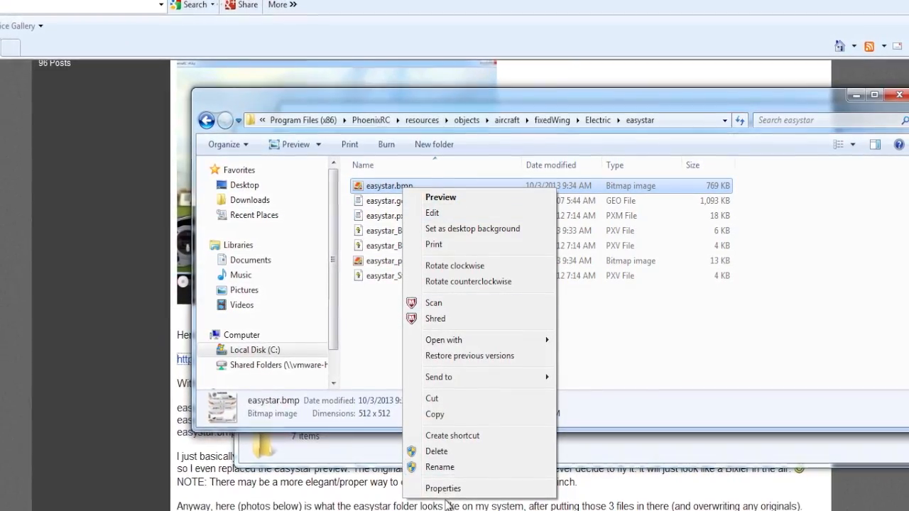
click(439, 467)
text(.)
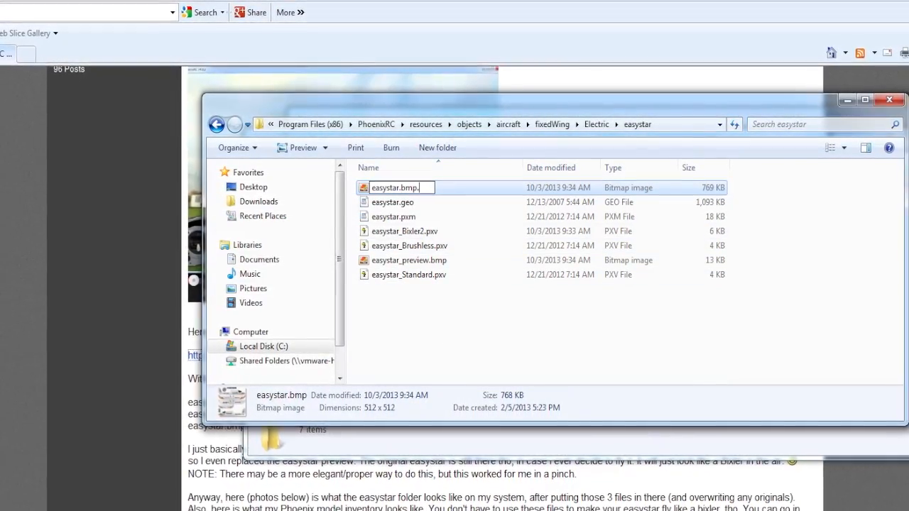
text(old)
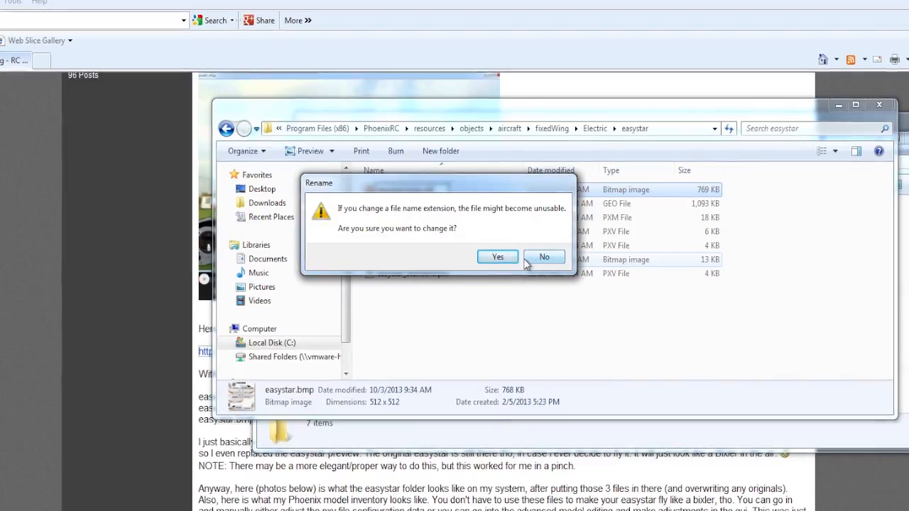
click(498, 256)
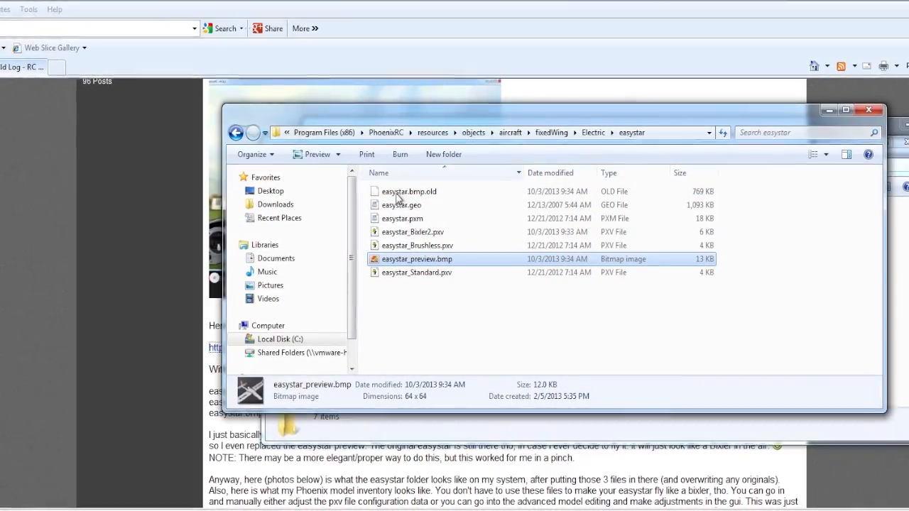
click(411, 192)
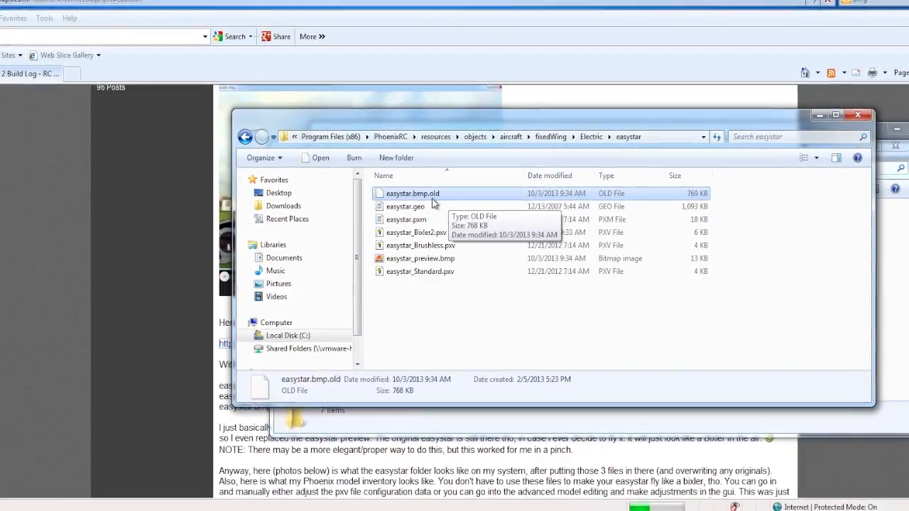
Rename easystar.bmp.old back to easystar.bmp and confirm the extension change.
right_click(412, 193)
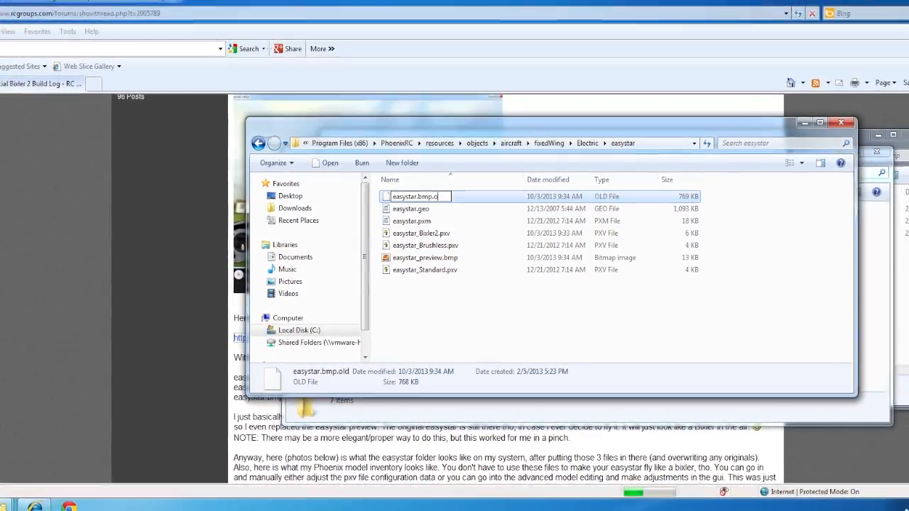
key(Return)
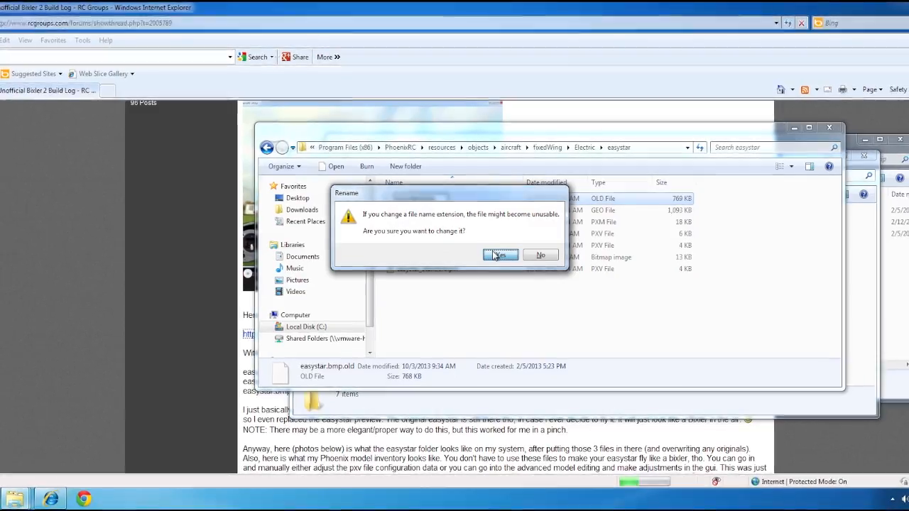
click(500, 255)
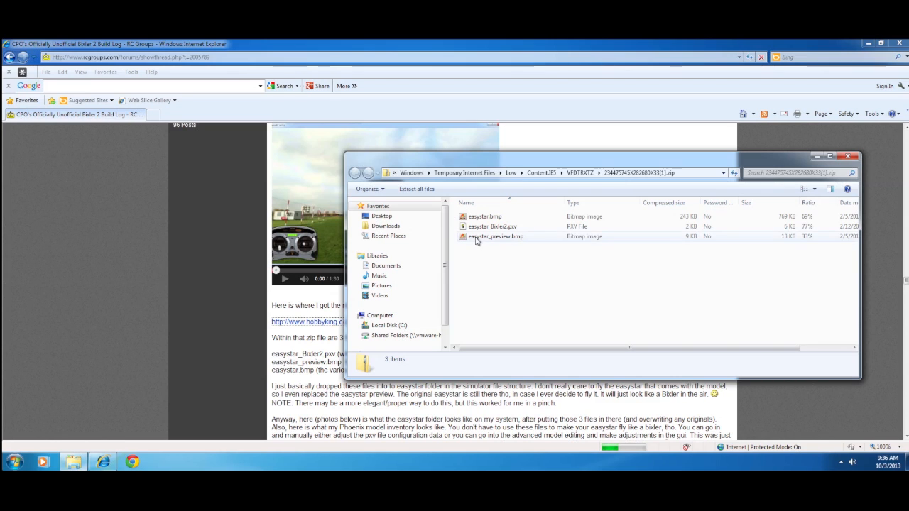
mouse_move(460, 322)
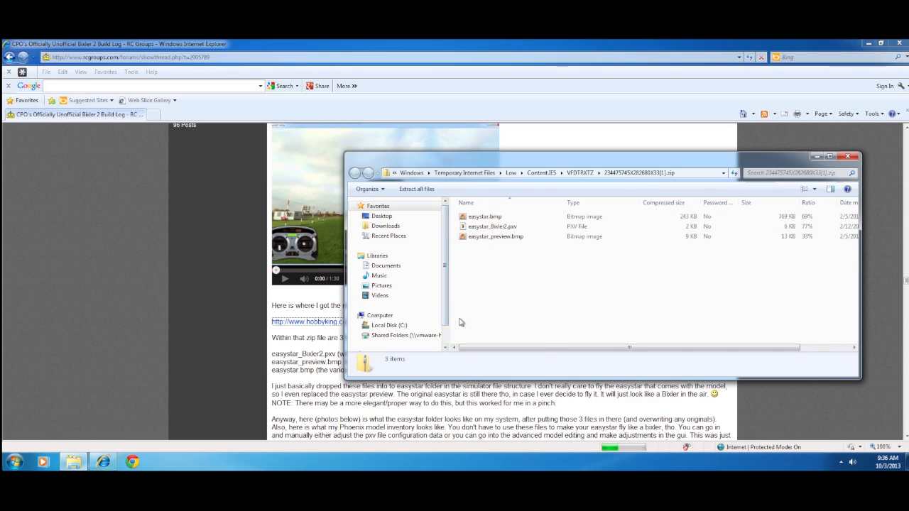
Close the zip archive window to reveal the RC Groups Bixler 2 build log post.
click(848, 156)
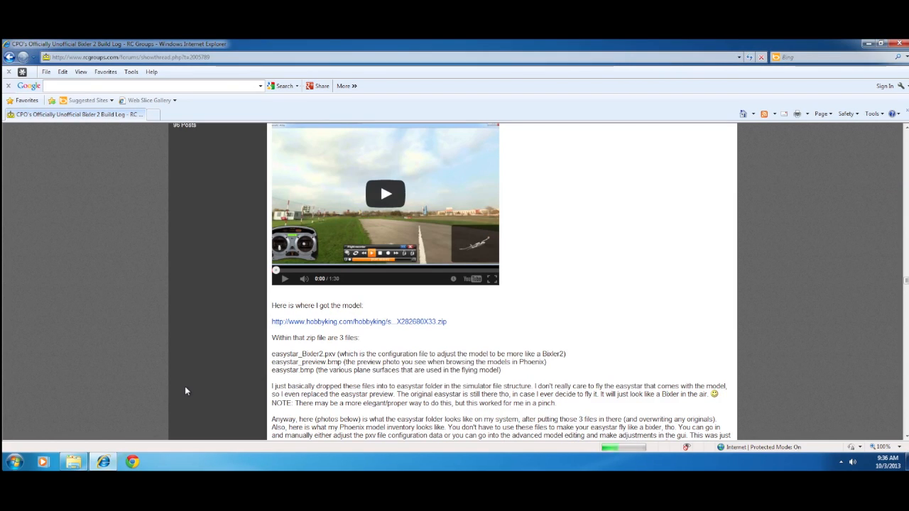
mouse_move(184, 390)
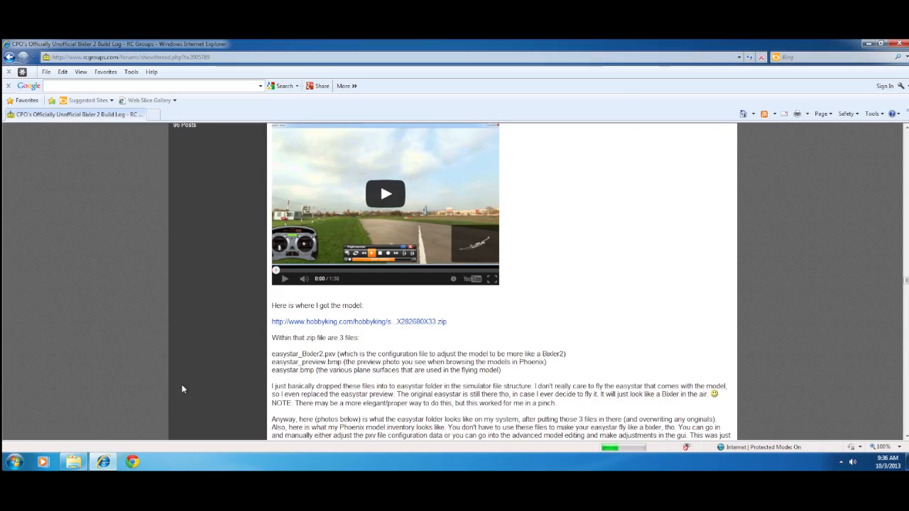